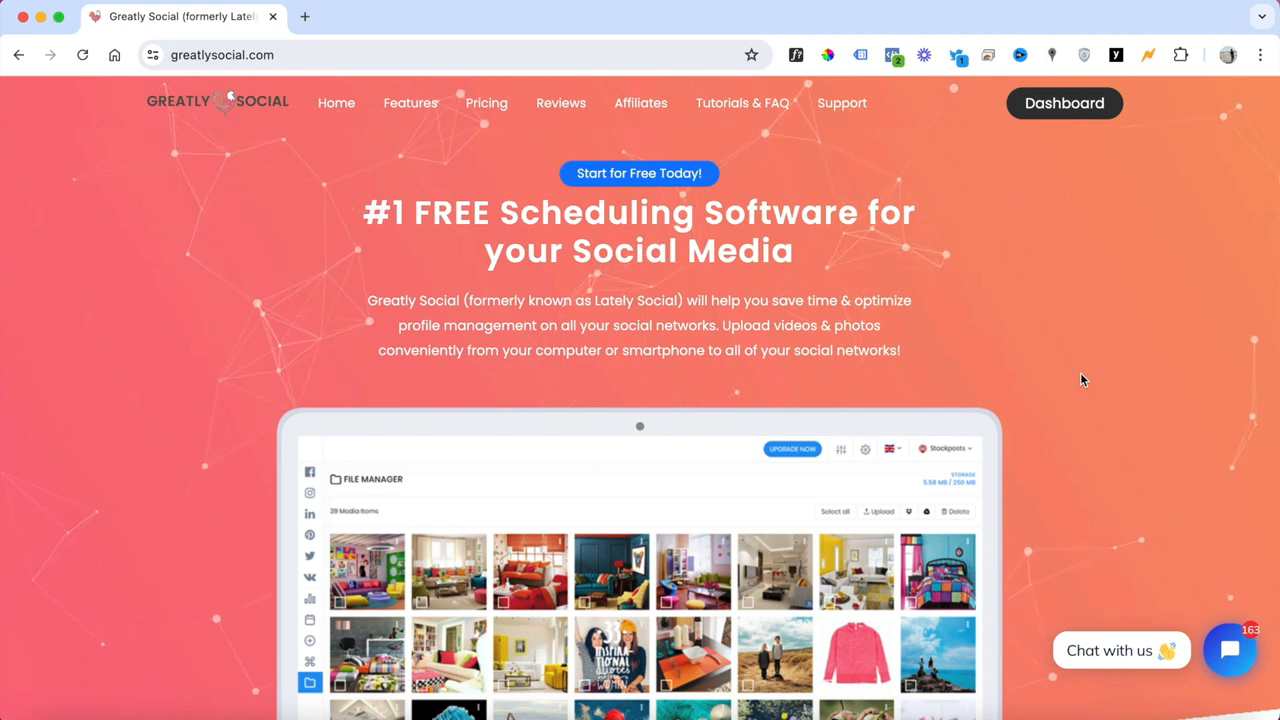
Step: Show the Account manager with the connected Facebook and Instagram accounts from the dashboard
scroll(down, 3)
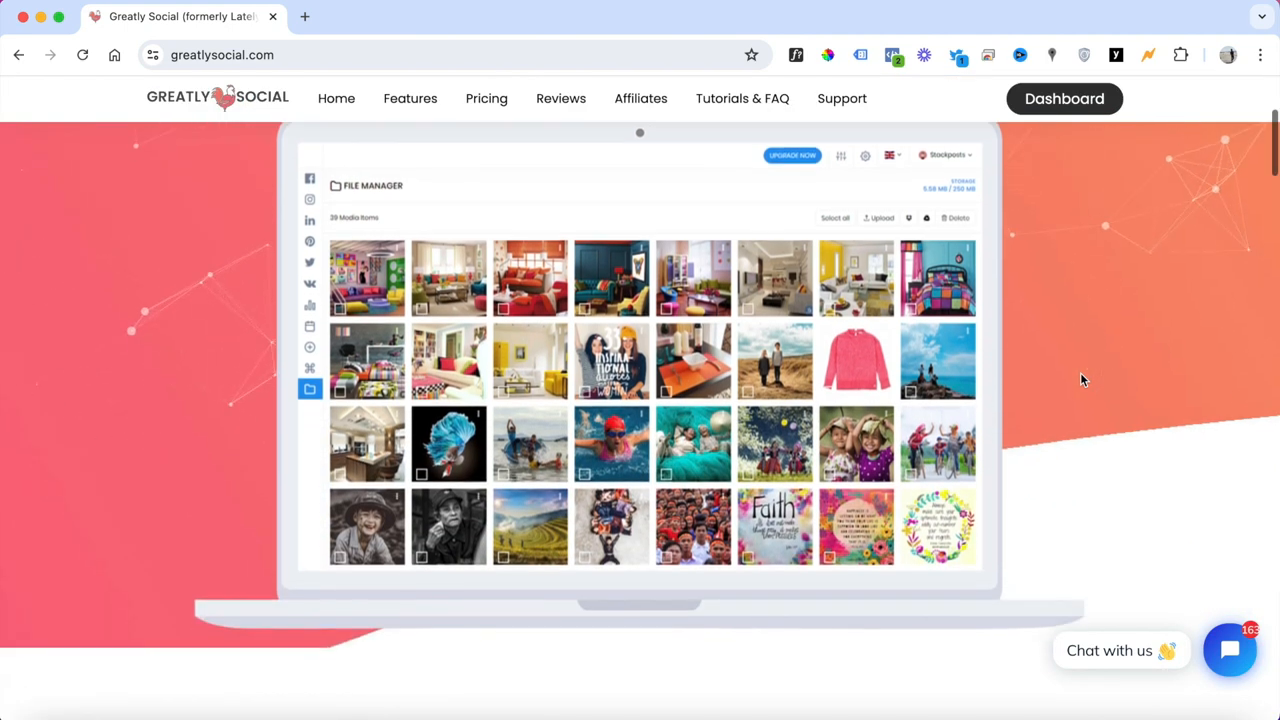
scroll(up, 3)
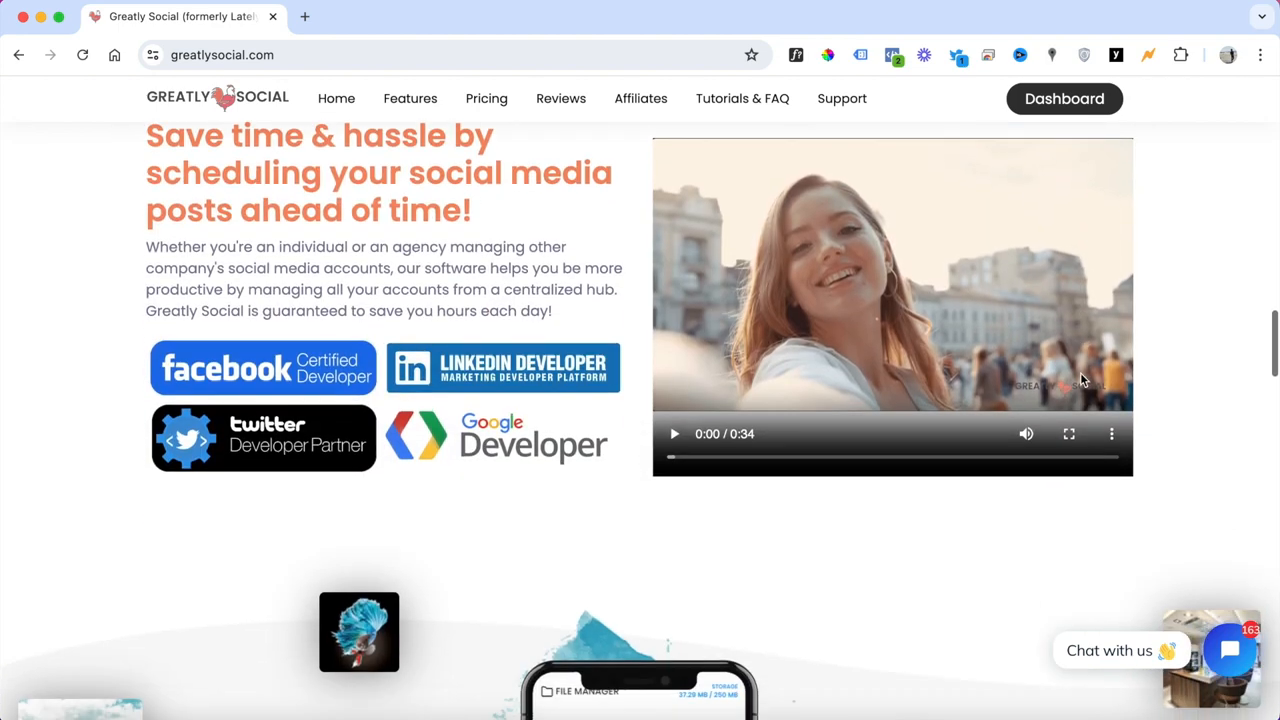
scroll(down, 3)
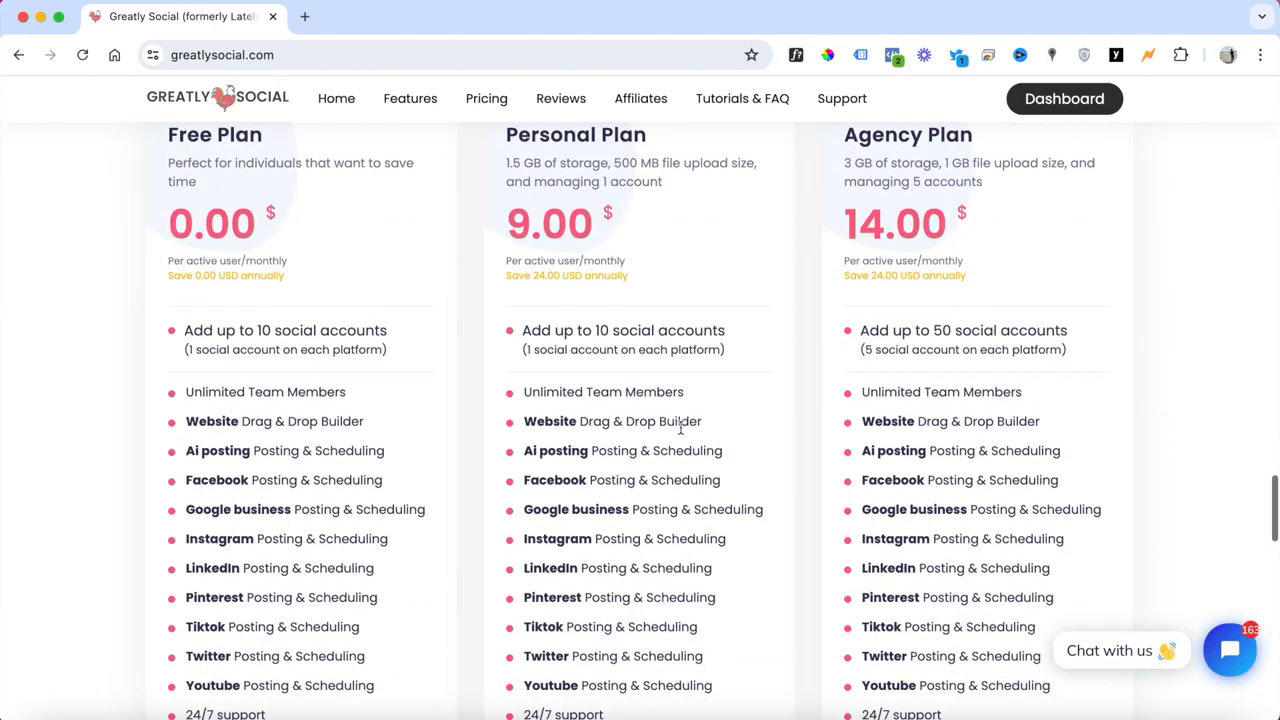
scroll(up, 3)
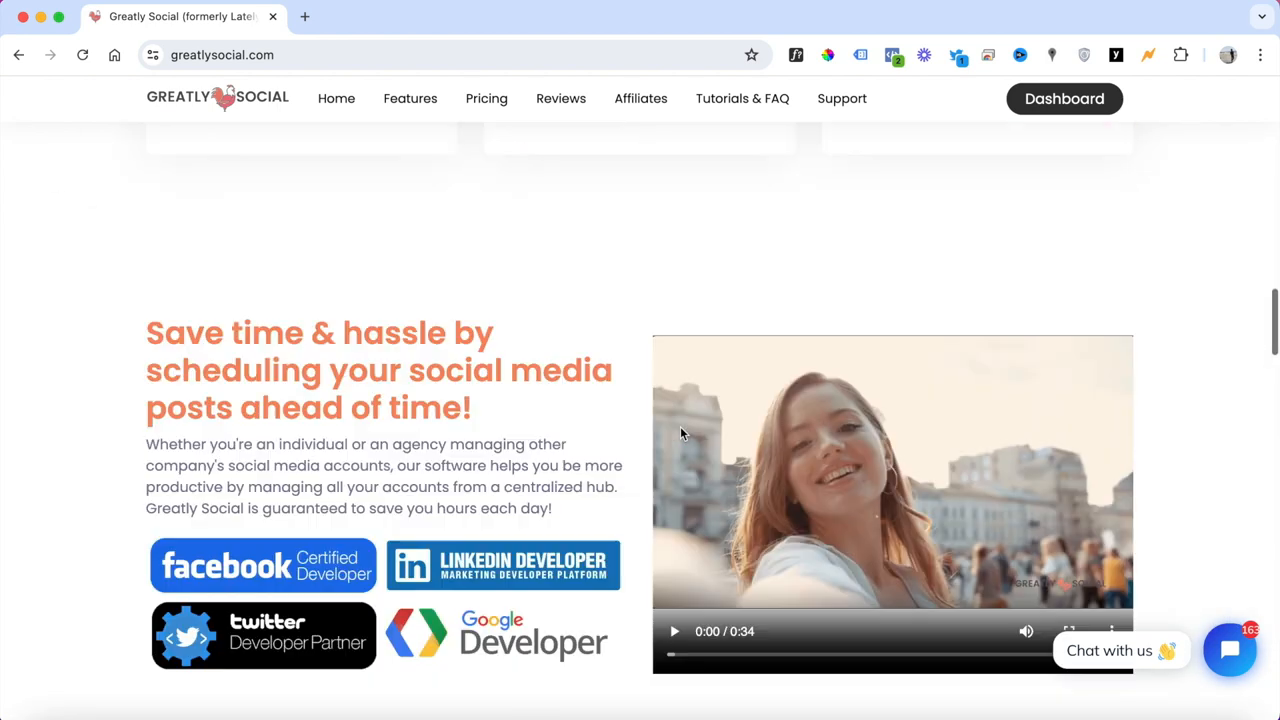
scroll(down, 3)
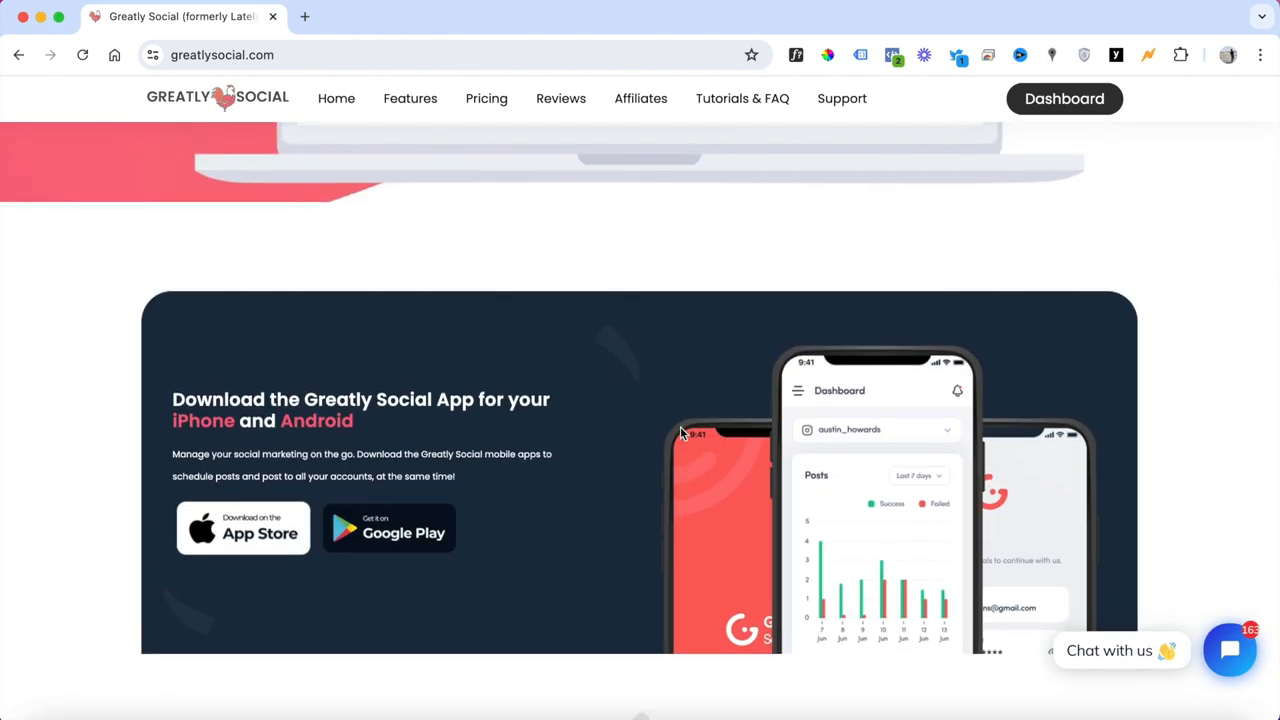
mouse_move(244, 528)
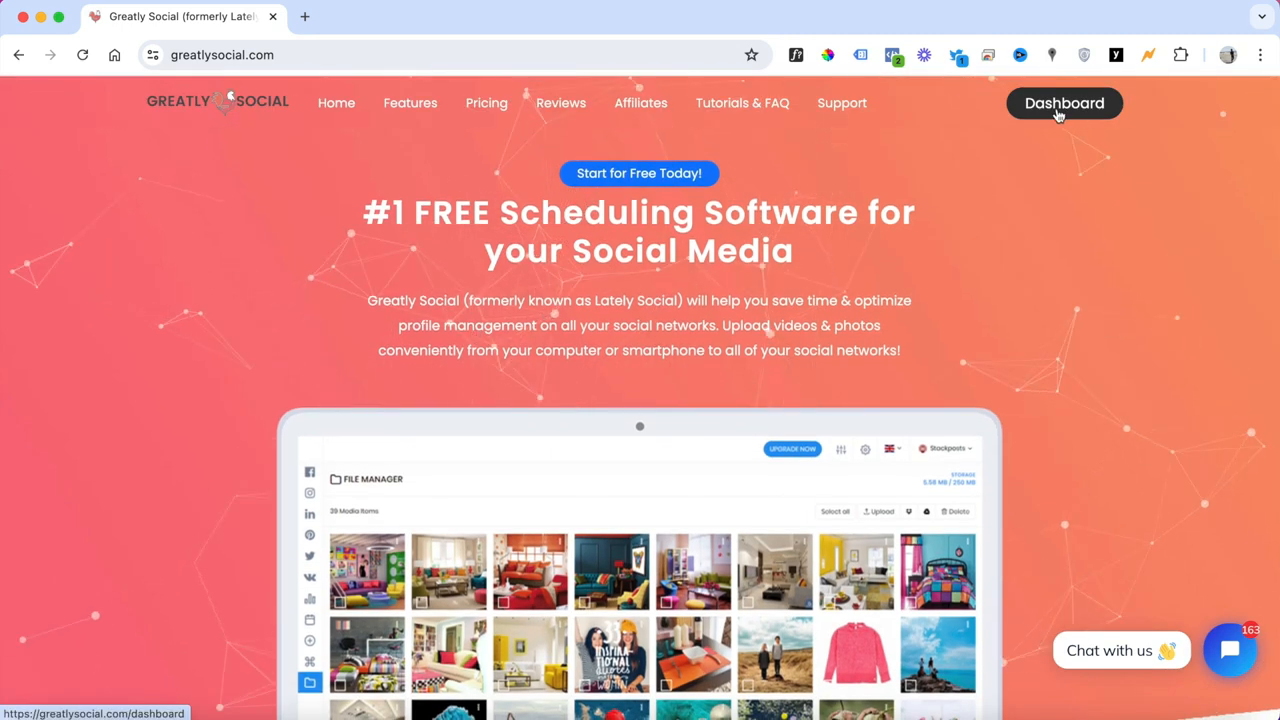
click(1064, 104)
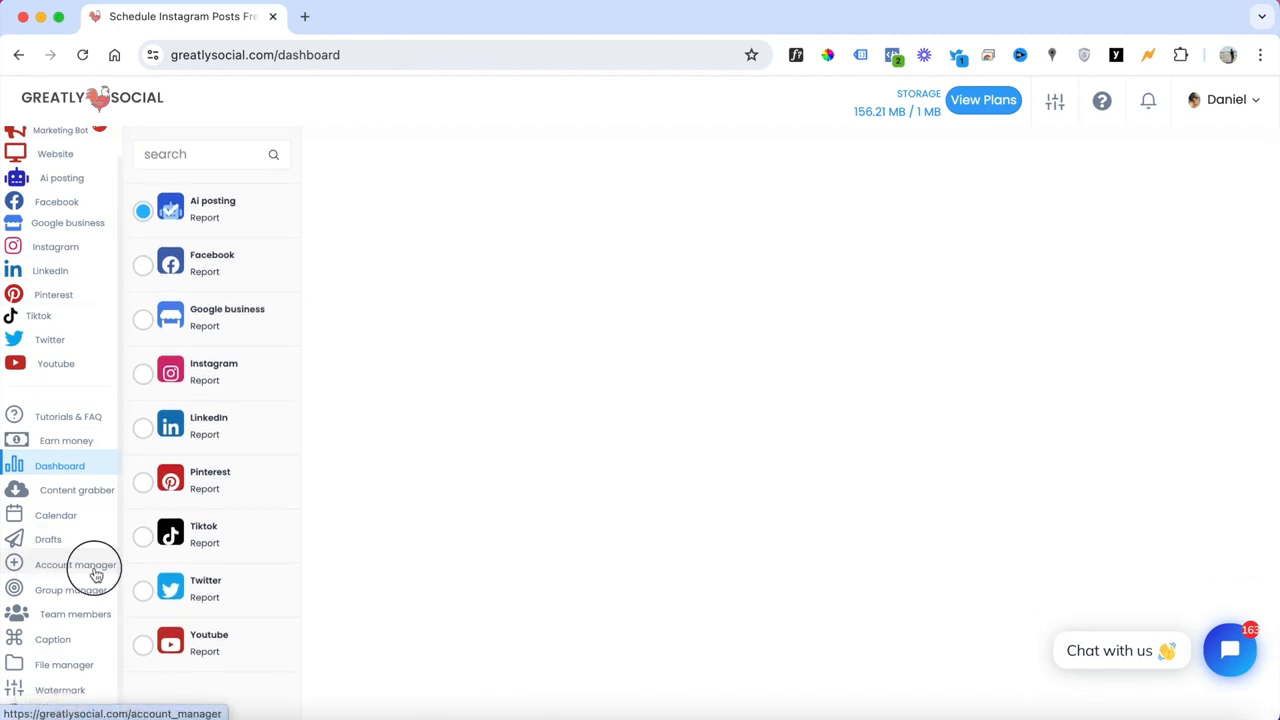
click(76, 564)
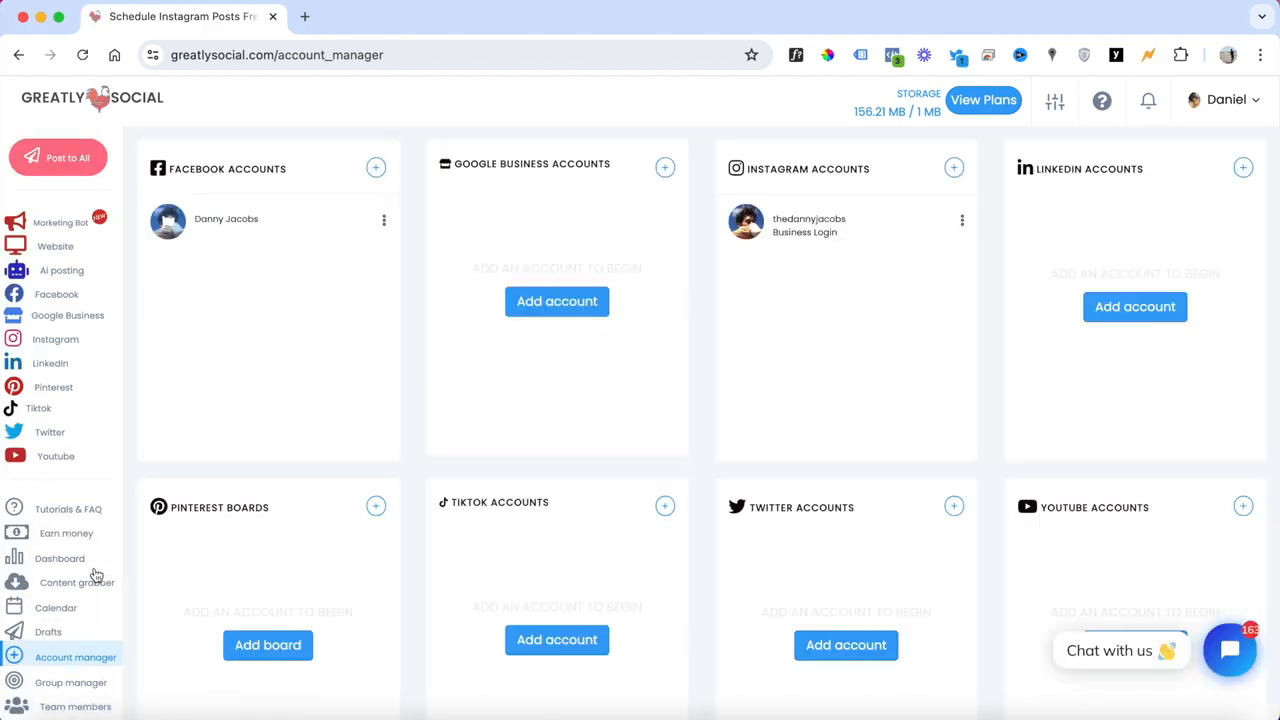
mouse_move(496, 400)
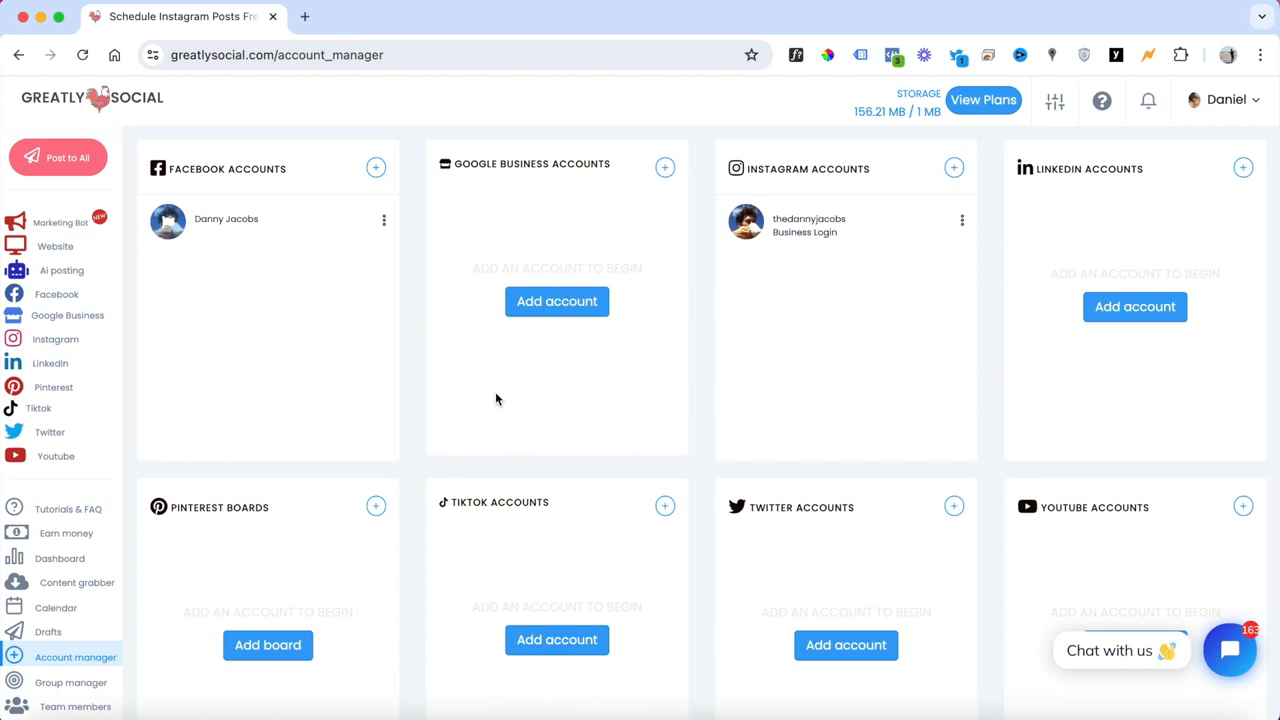
mouse_move(850, 232)
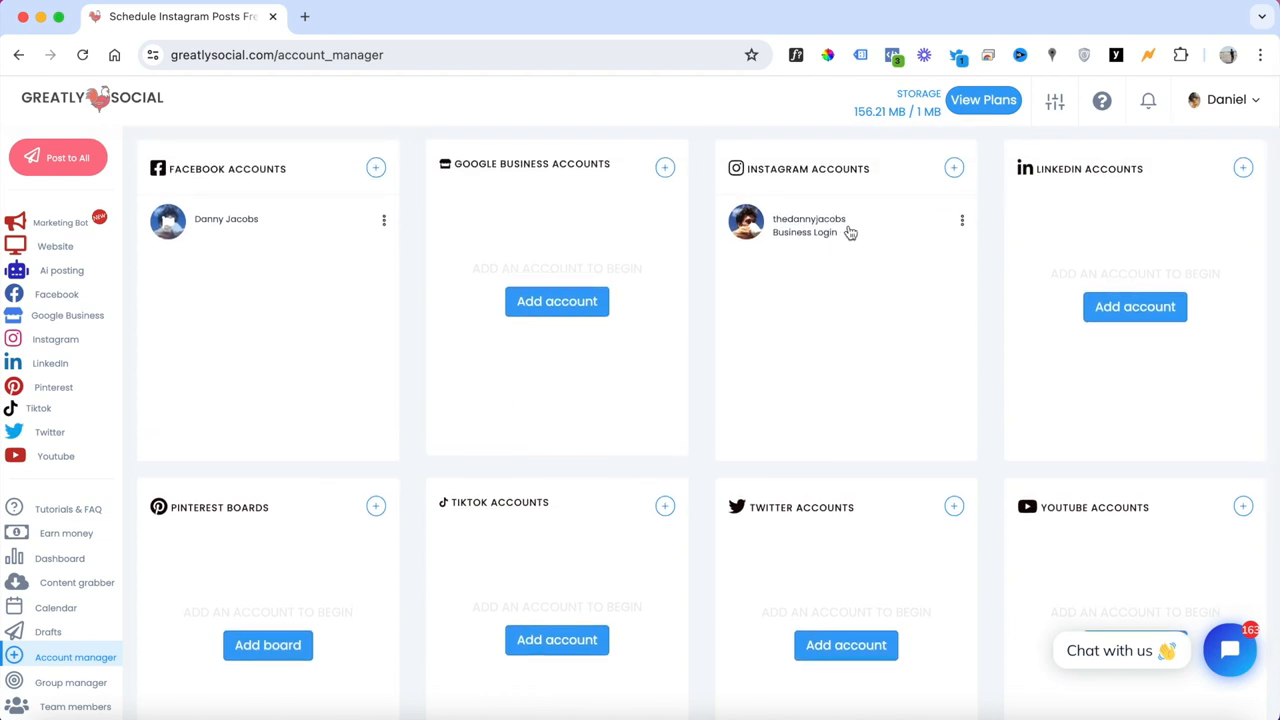
mouse_move(240, 204)
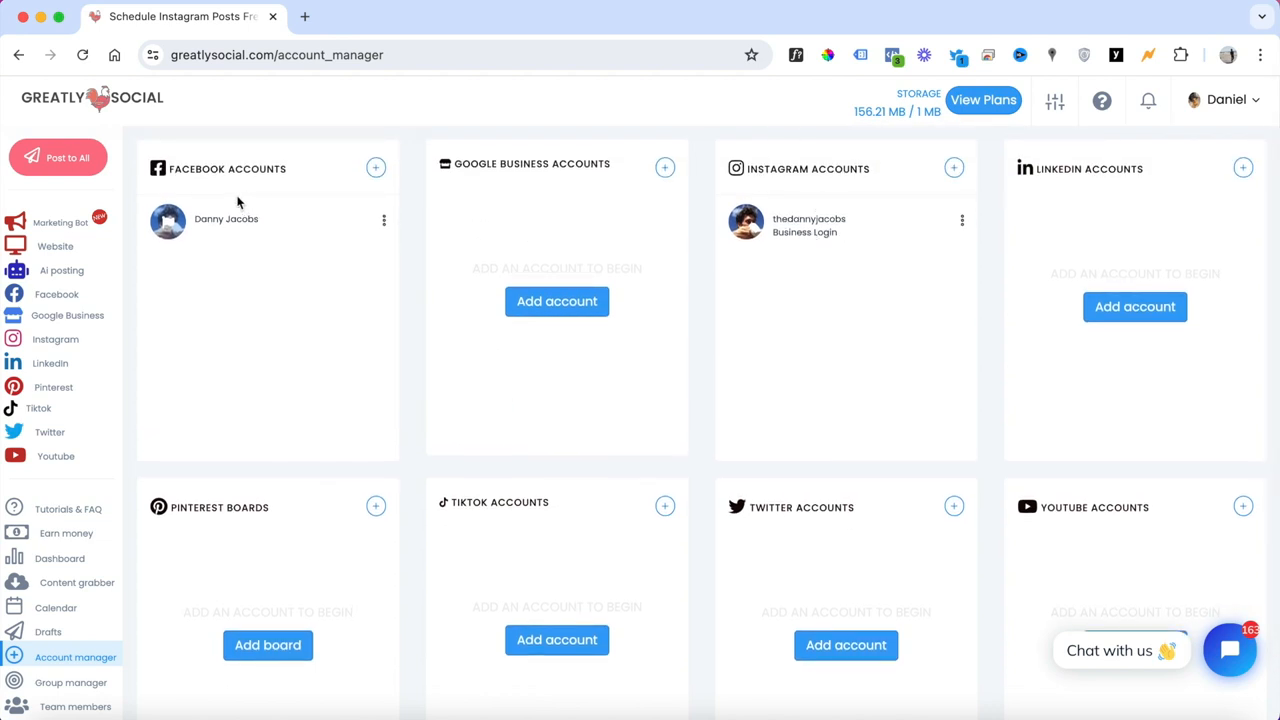
mouse_move(756, 428)
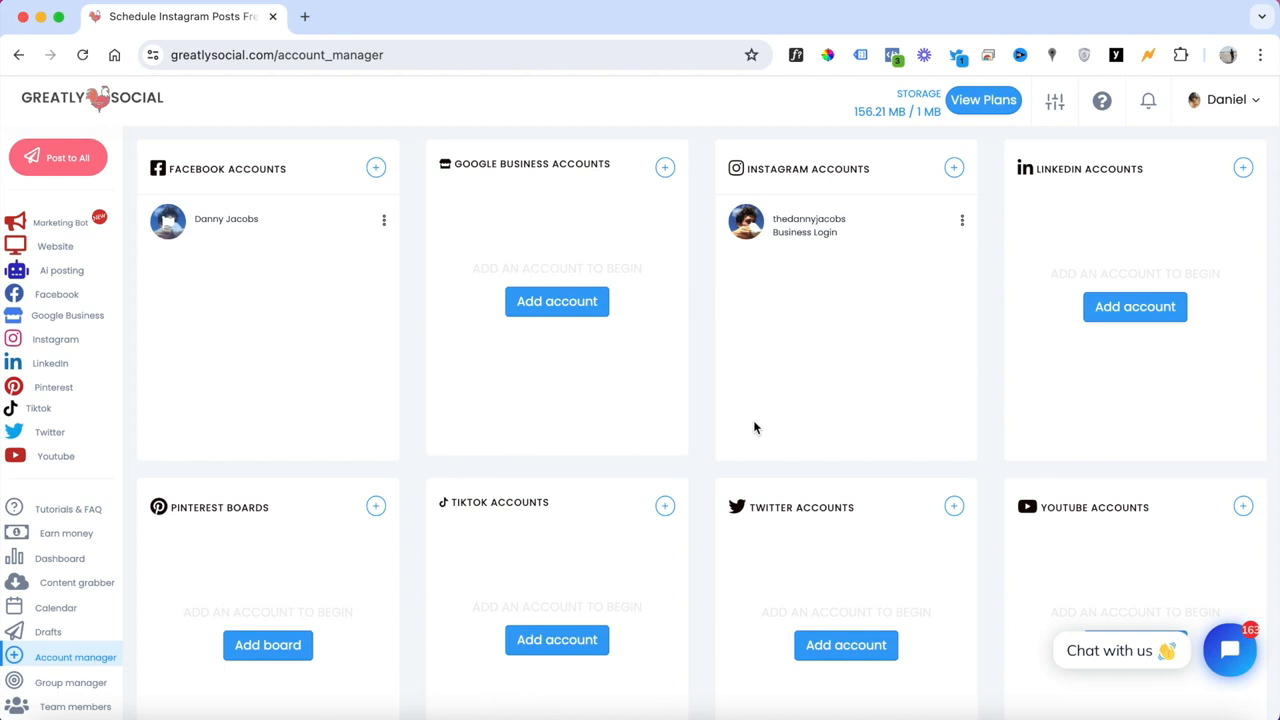
mouse_move(704, 324)
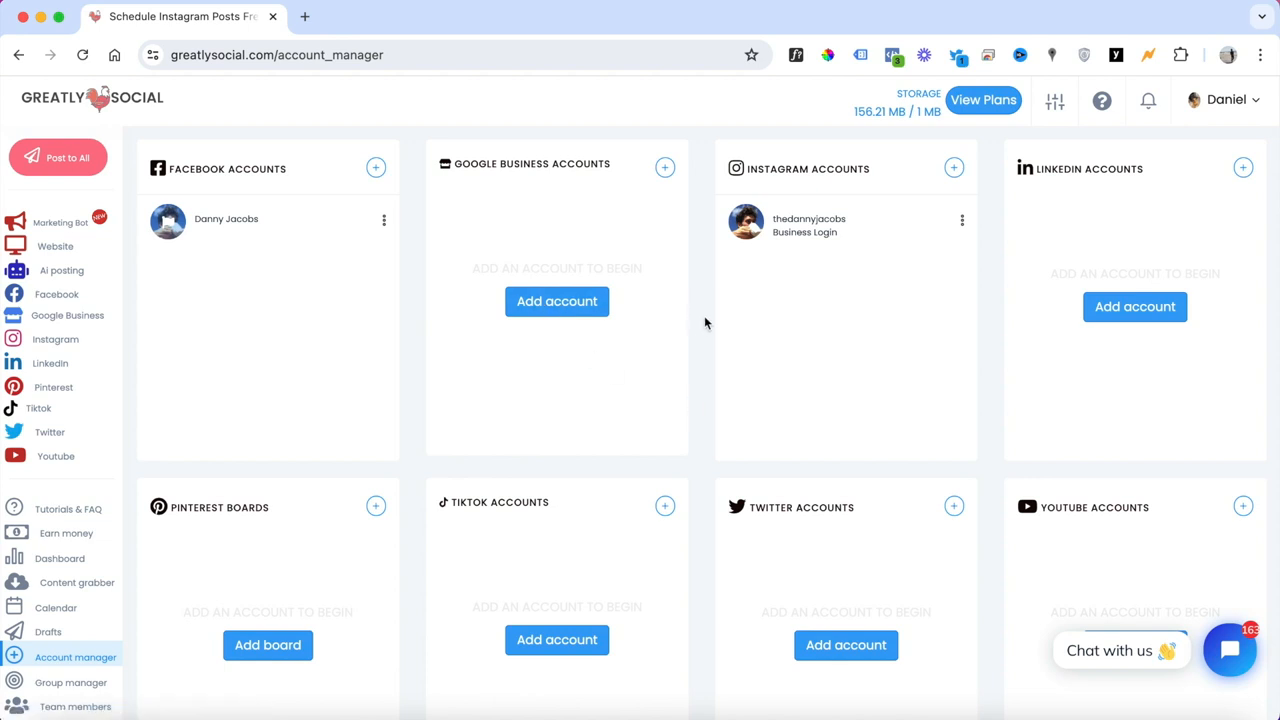
click(952, 168)
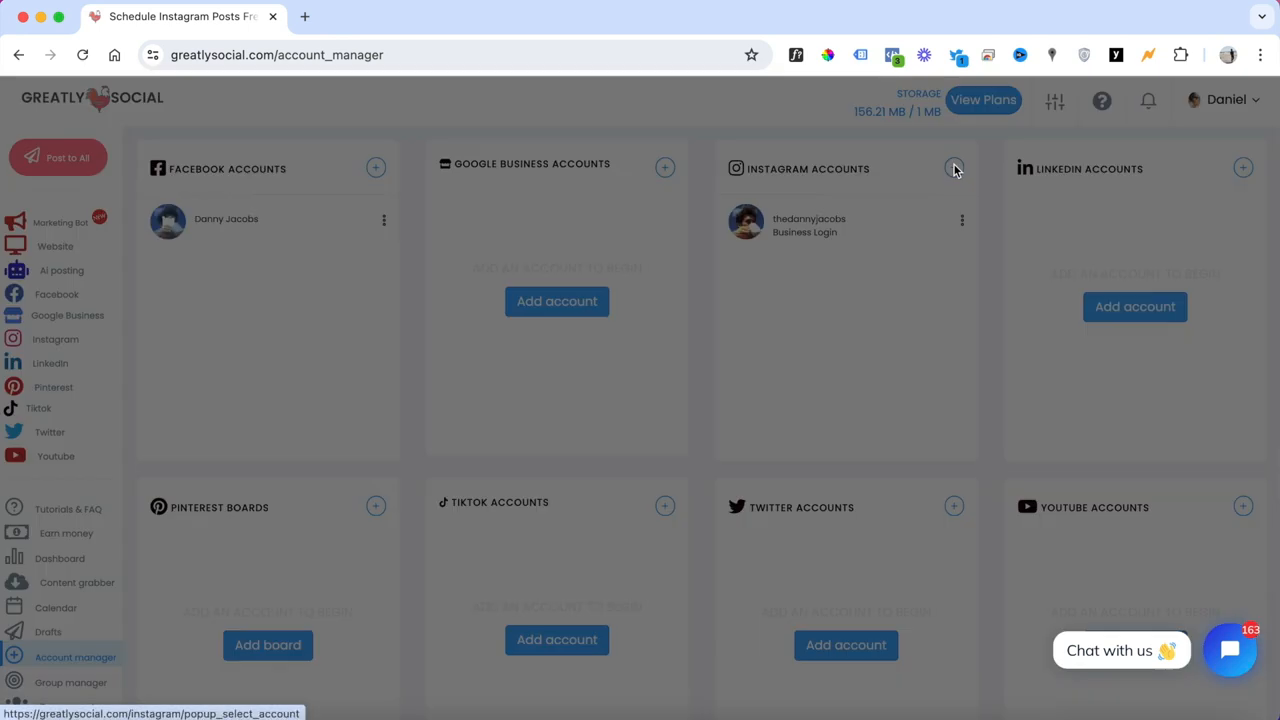
click(952, 168)
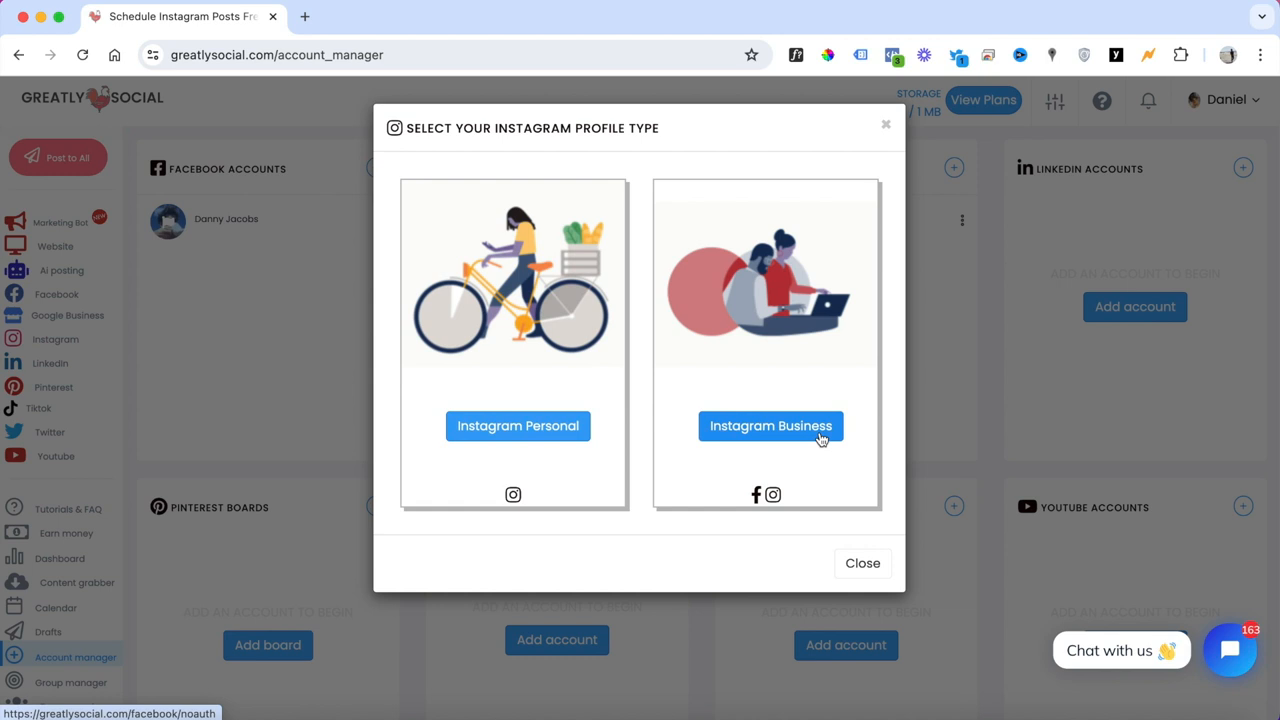
mouse_move(872, 168)
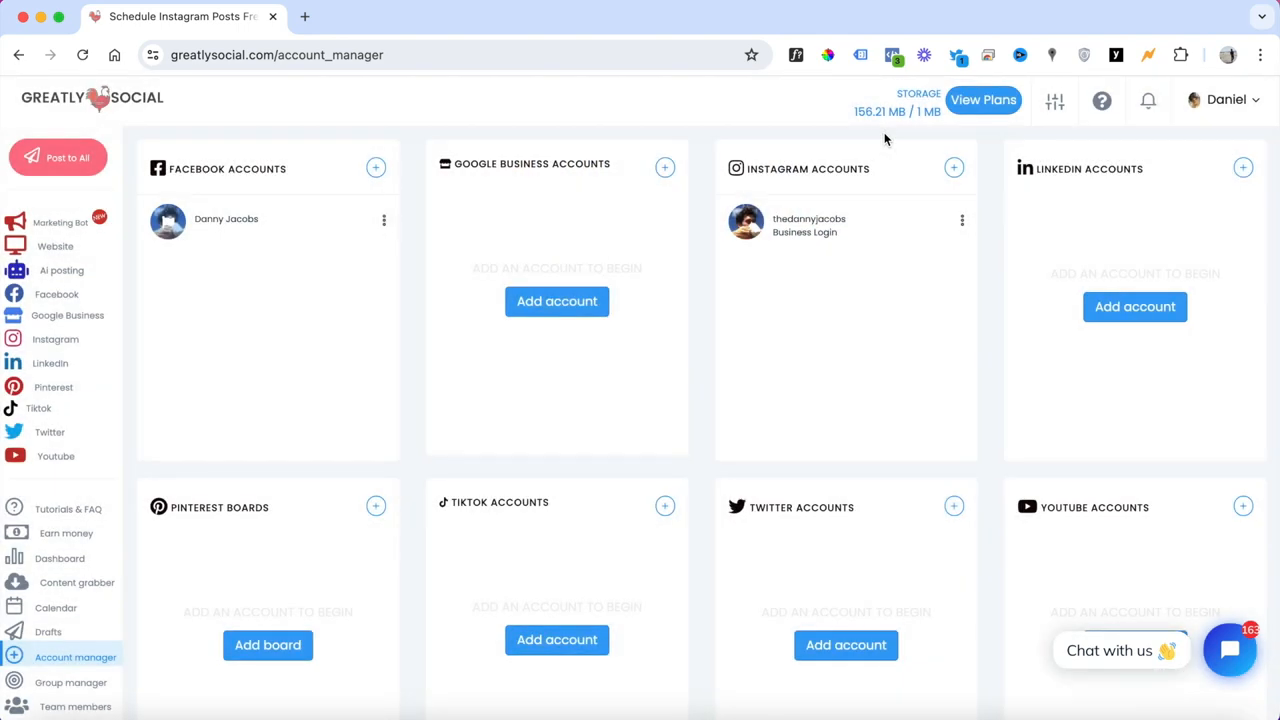
mouse_move(676, 296)
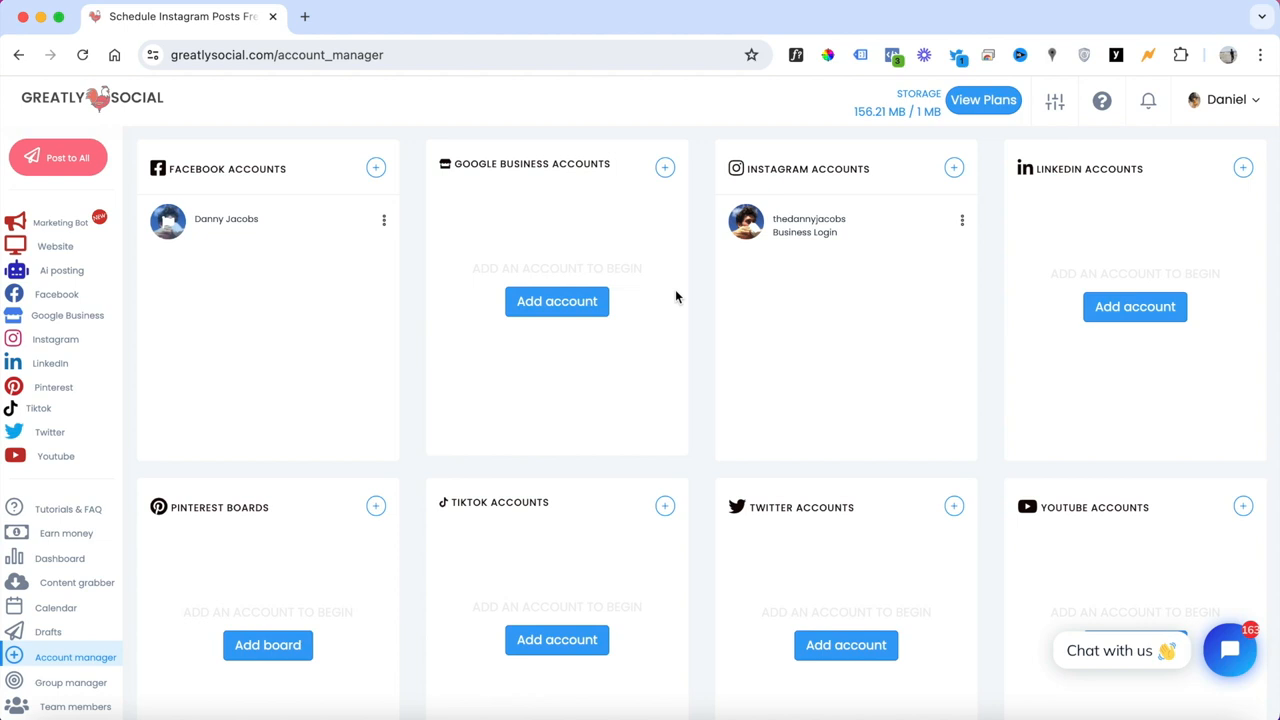
Step: Generate an AI caption for the topic "nature" in the AI post generator
click(60, 270)
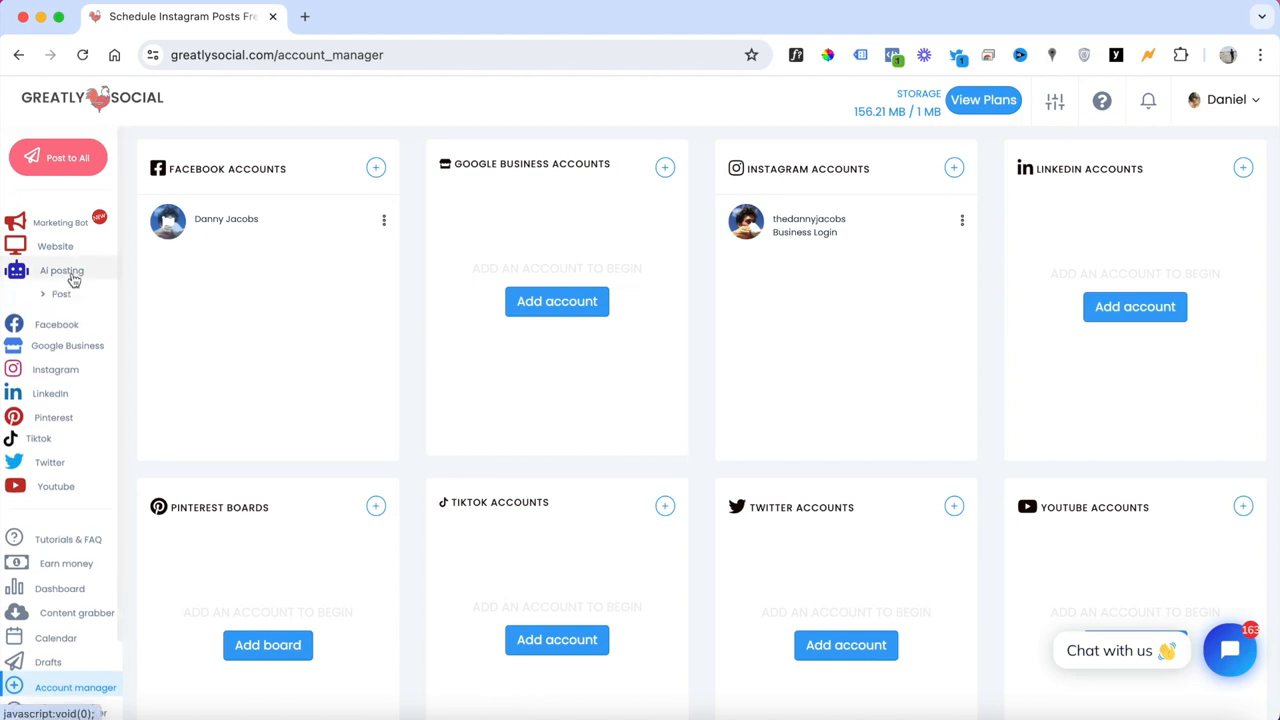
click(60, 294)
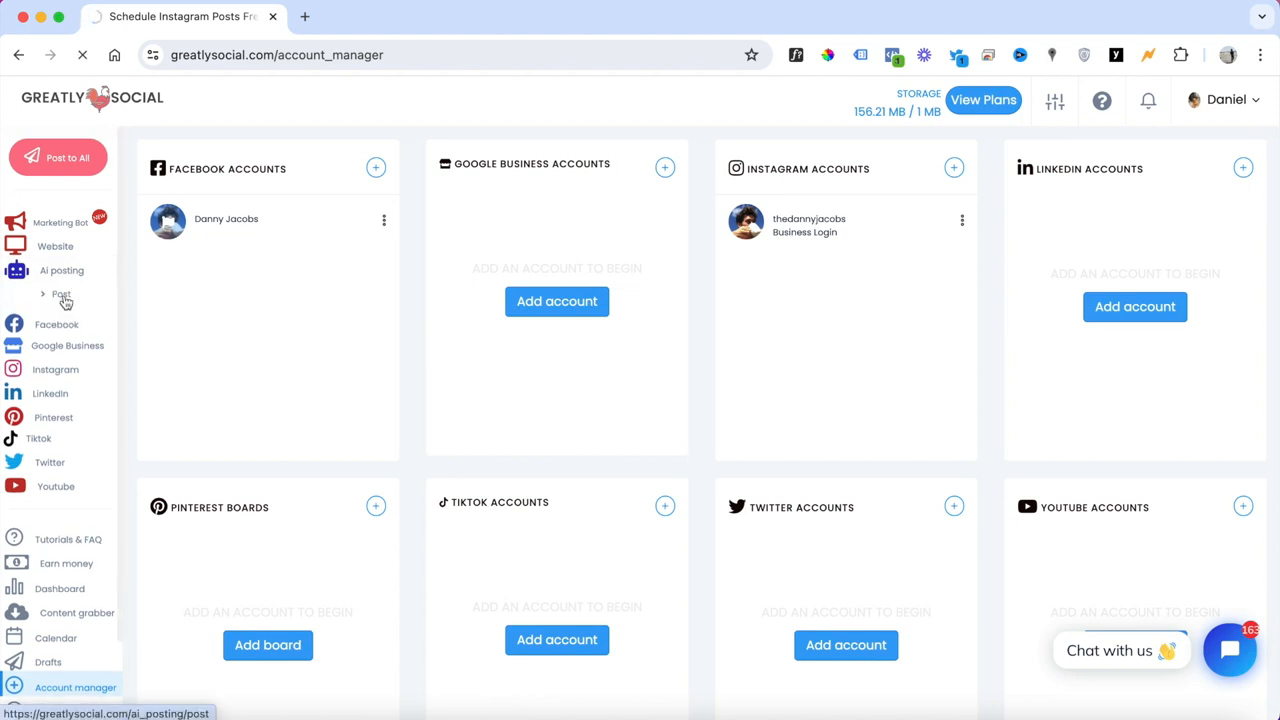
click(60, 294)
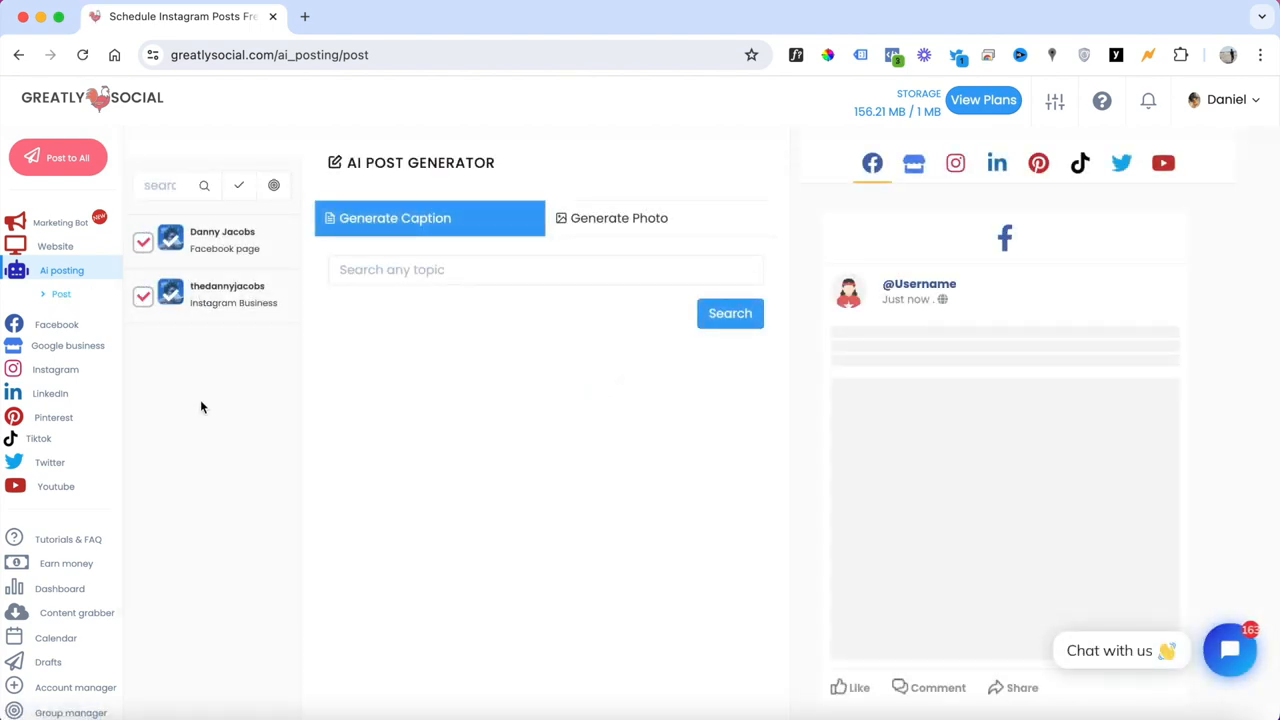
text(na)
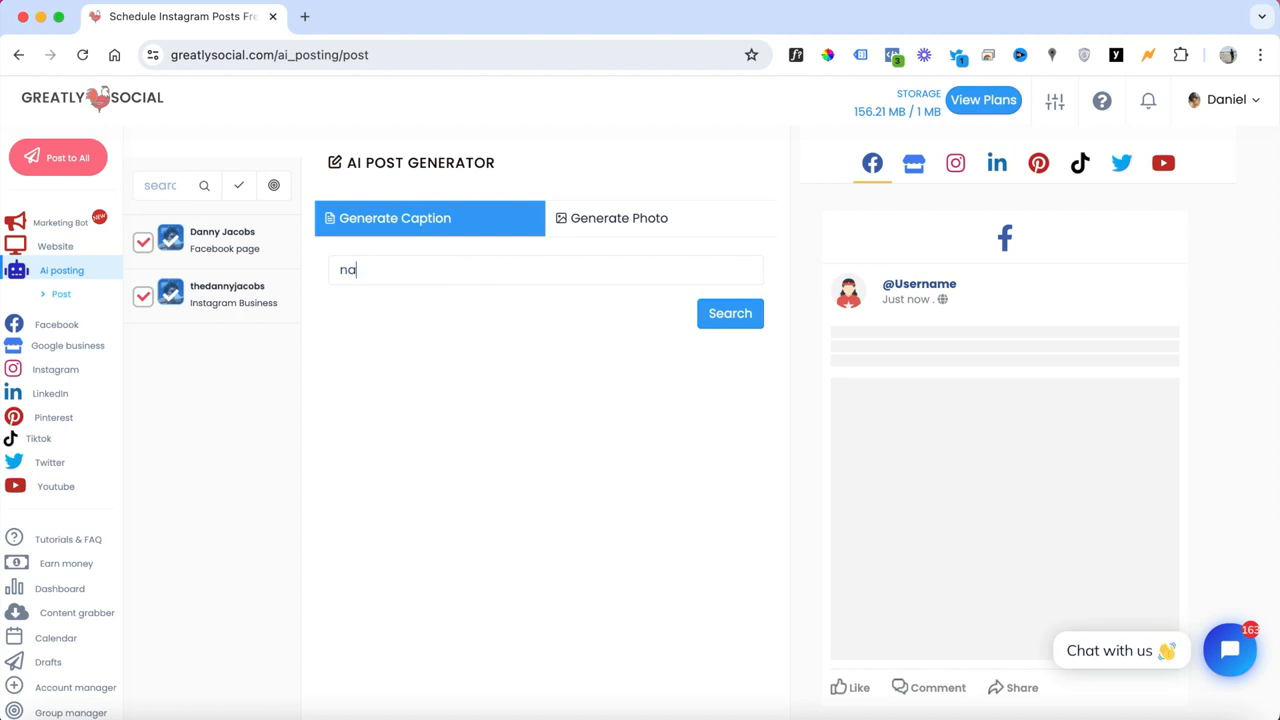
text(ture)
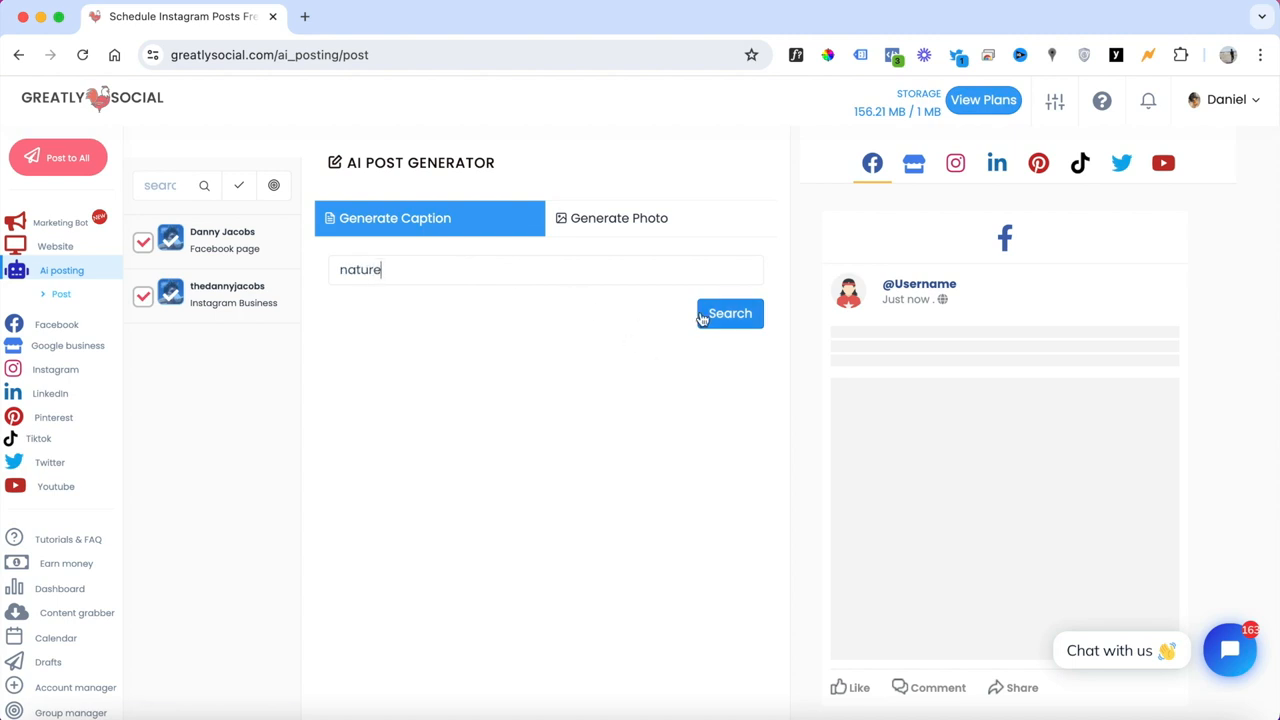
click(728, 312)
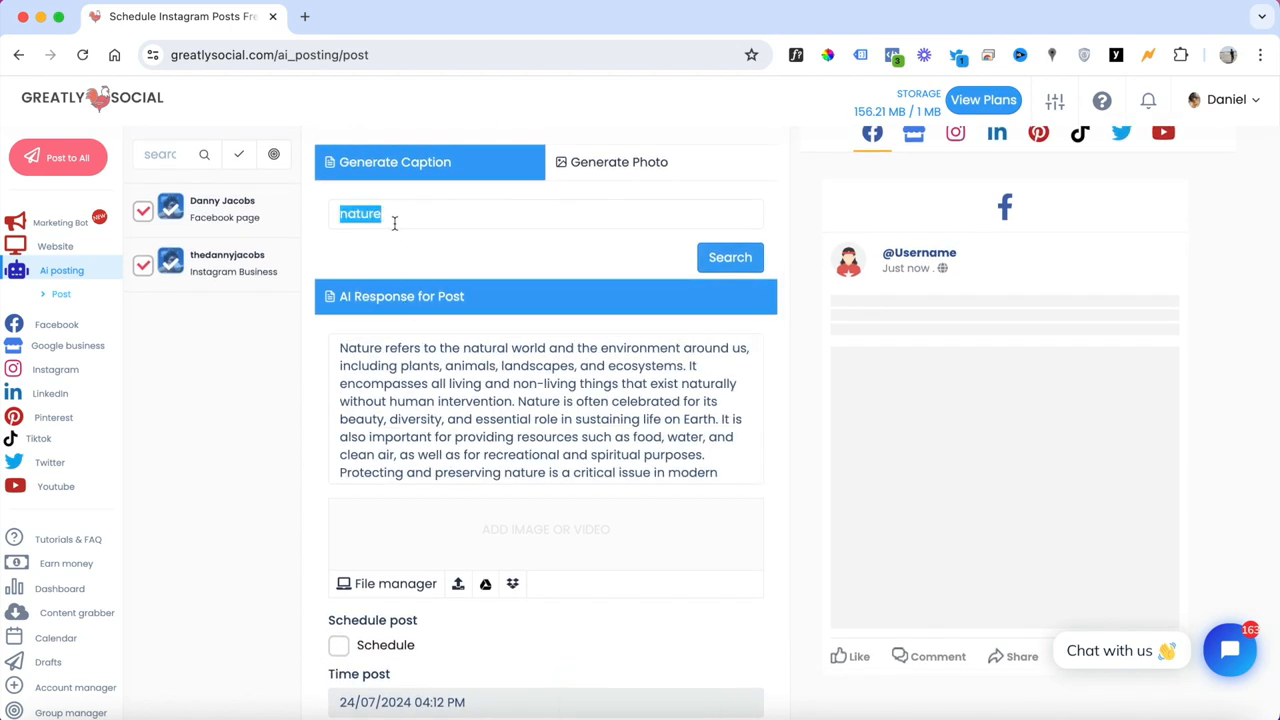
Step: Generate an AI caption for "real estate in new york city"
text(real estat)
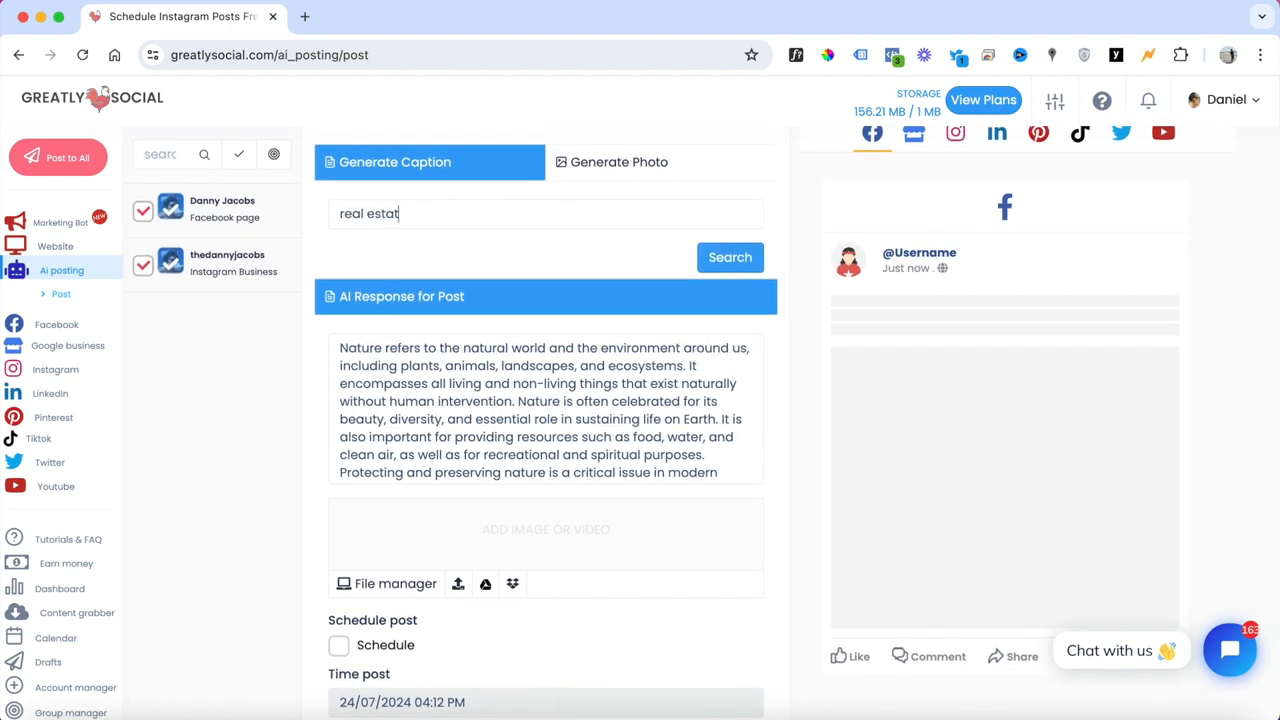
text(e in new y)
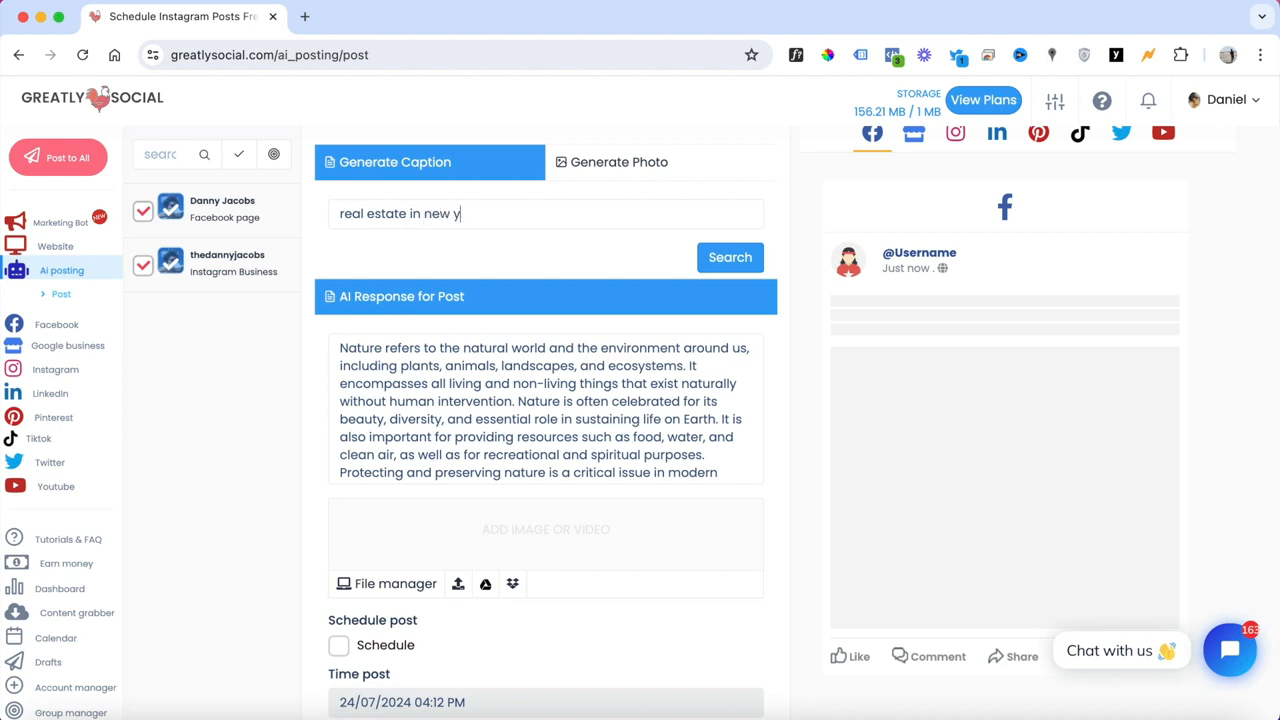
text(ork cit)
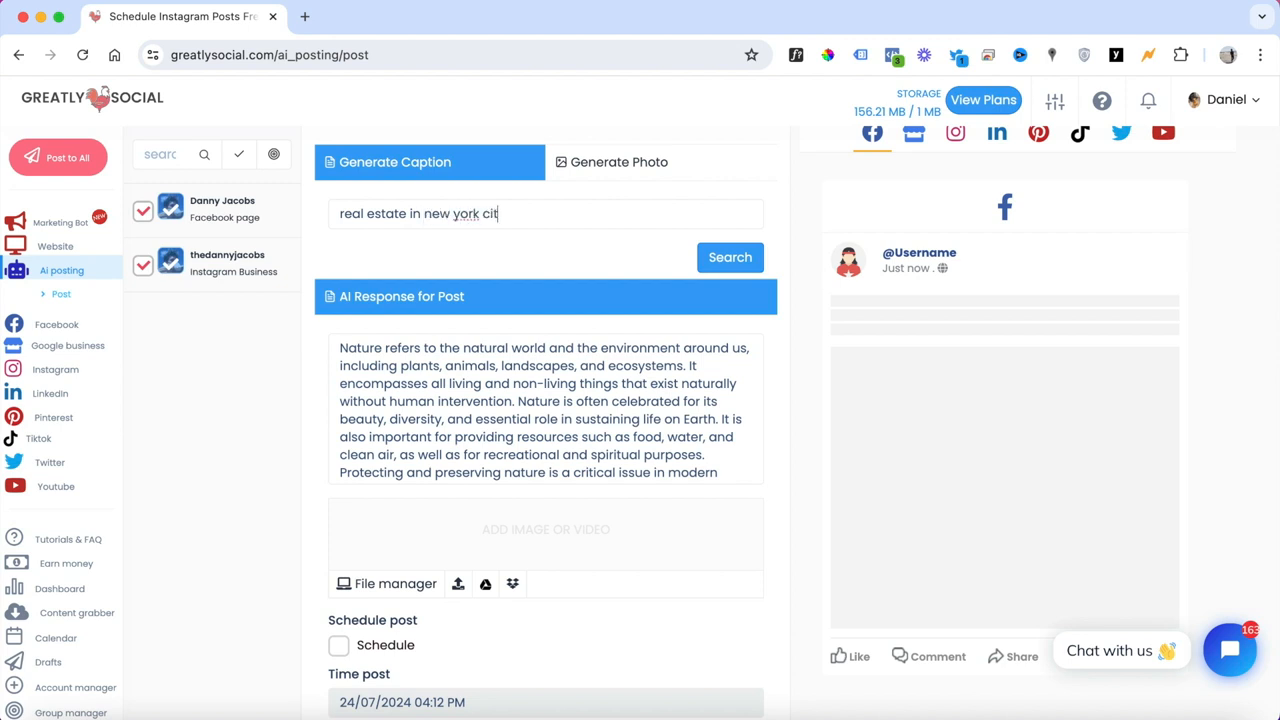
click(728, 256)
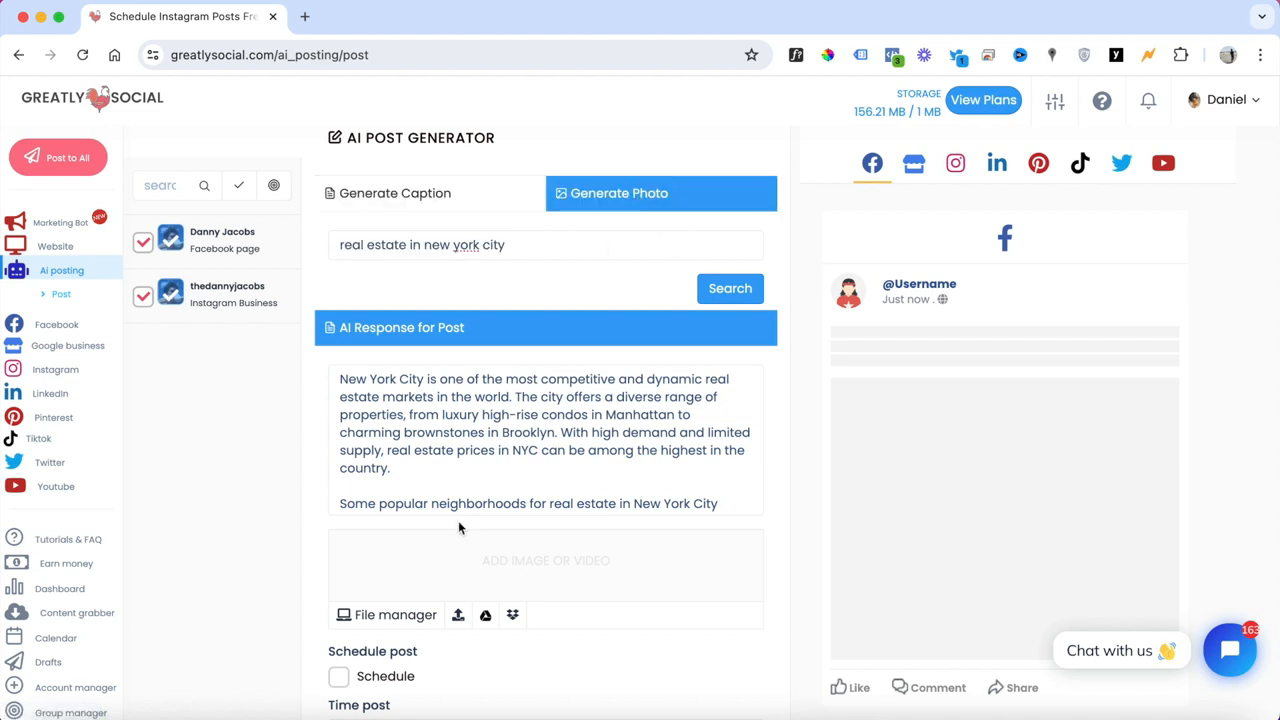
Step: Search AI photos for the real estate in New York City query and browse the results
triple_click(420, 244)
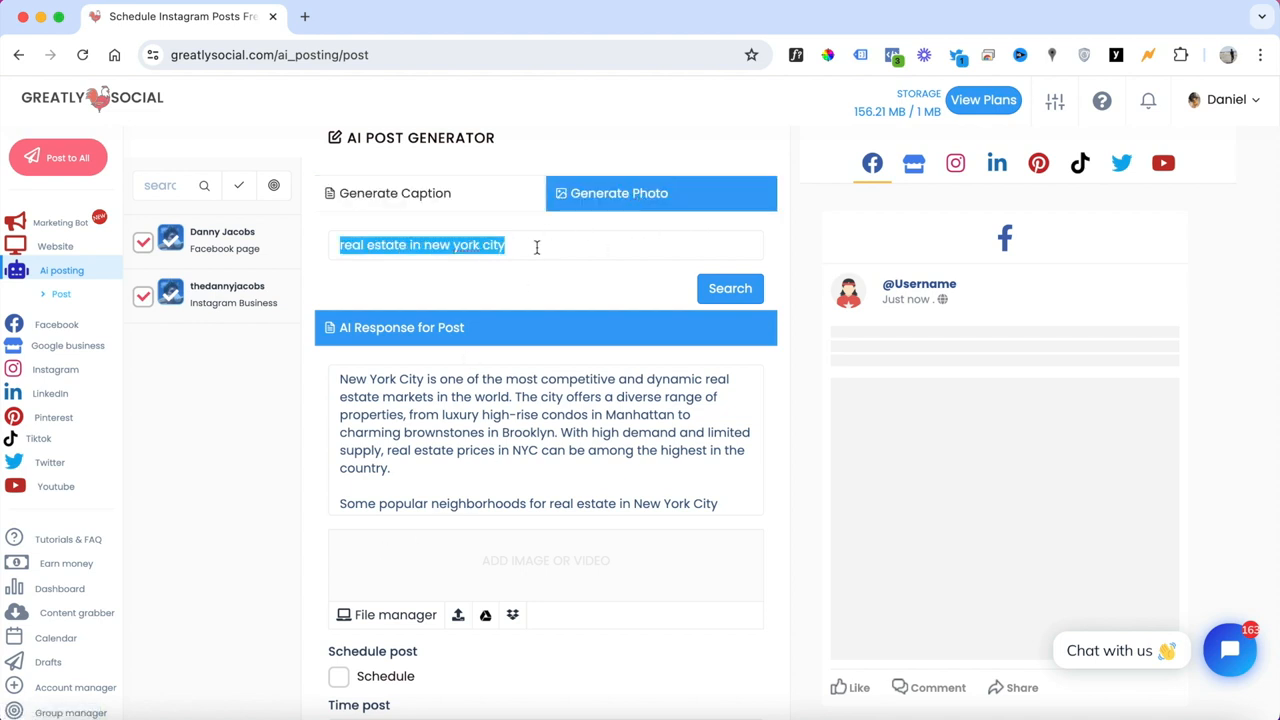
click(730, 288)
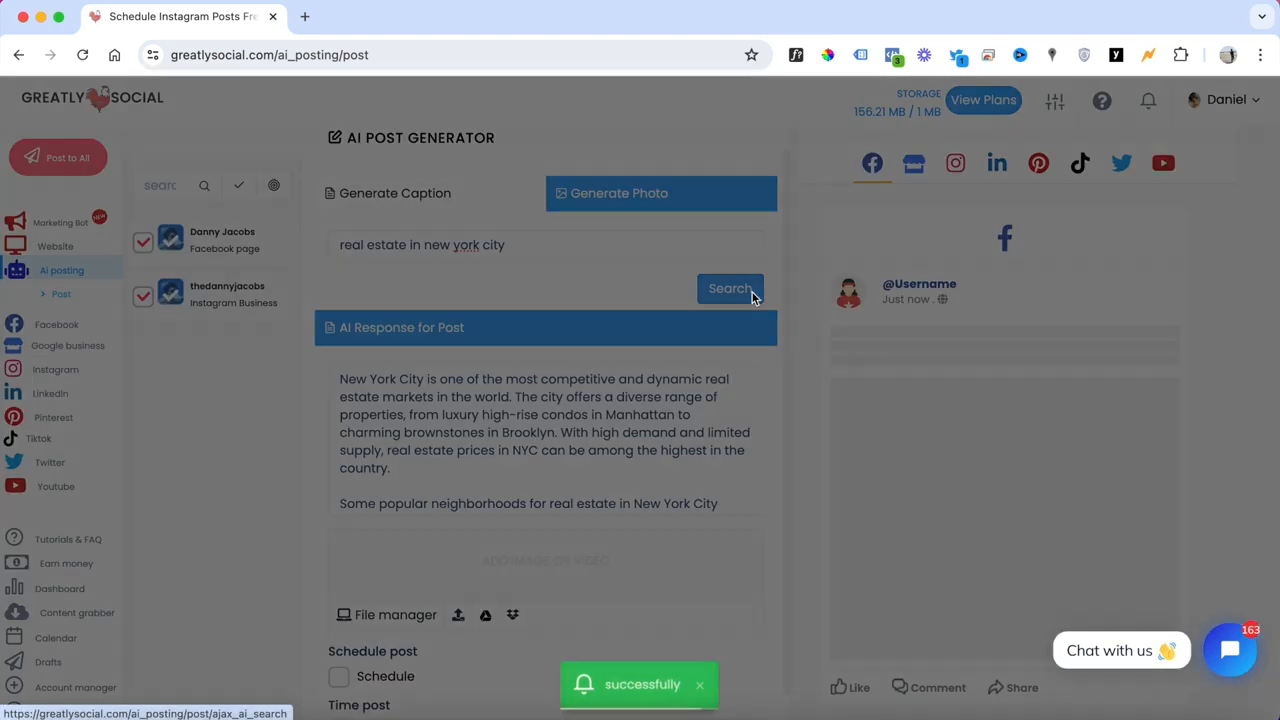
click(730, 288)
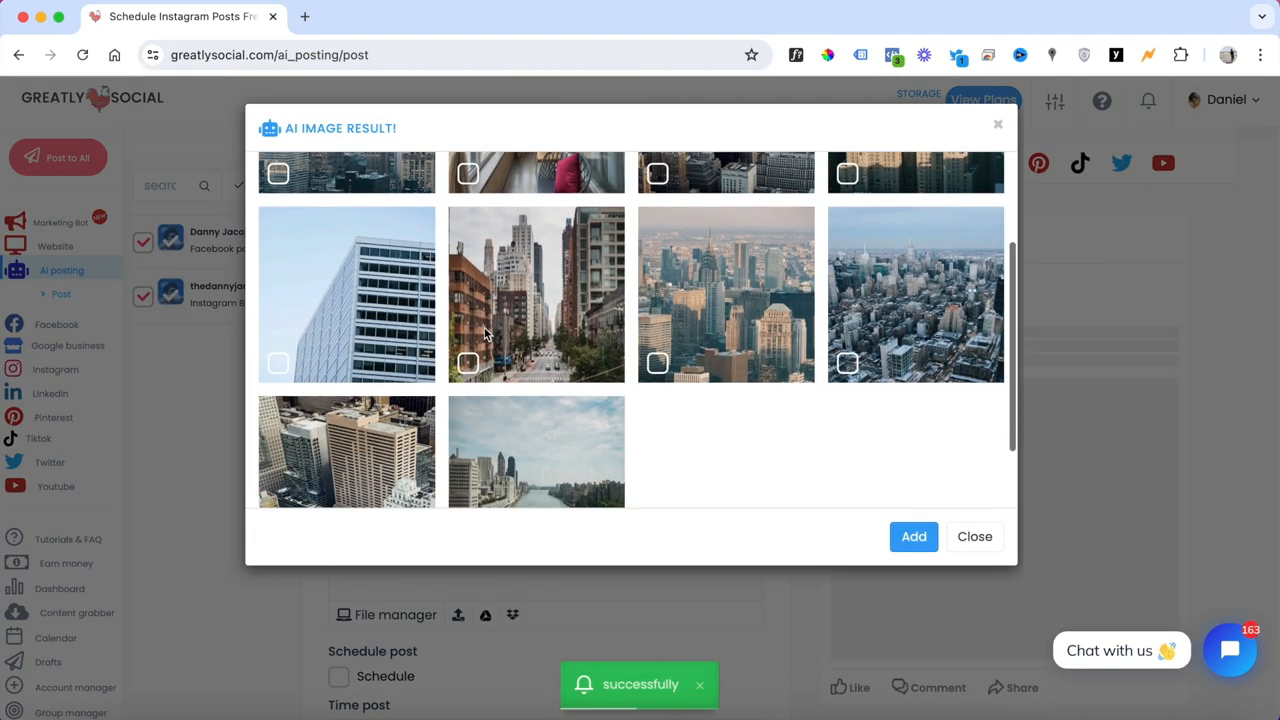
scroll(up, 3)
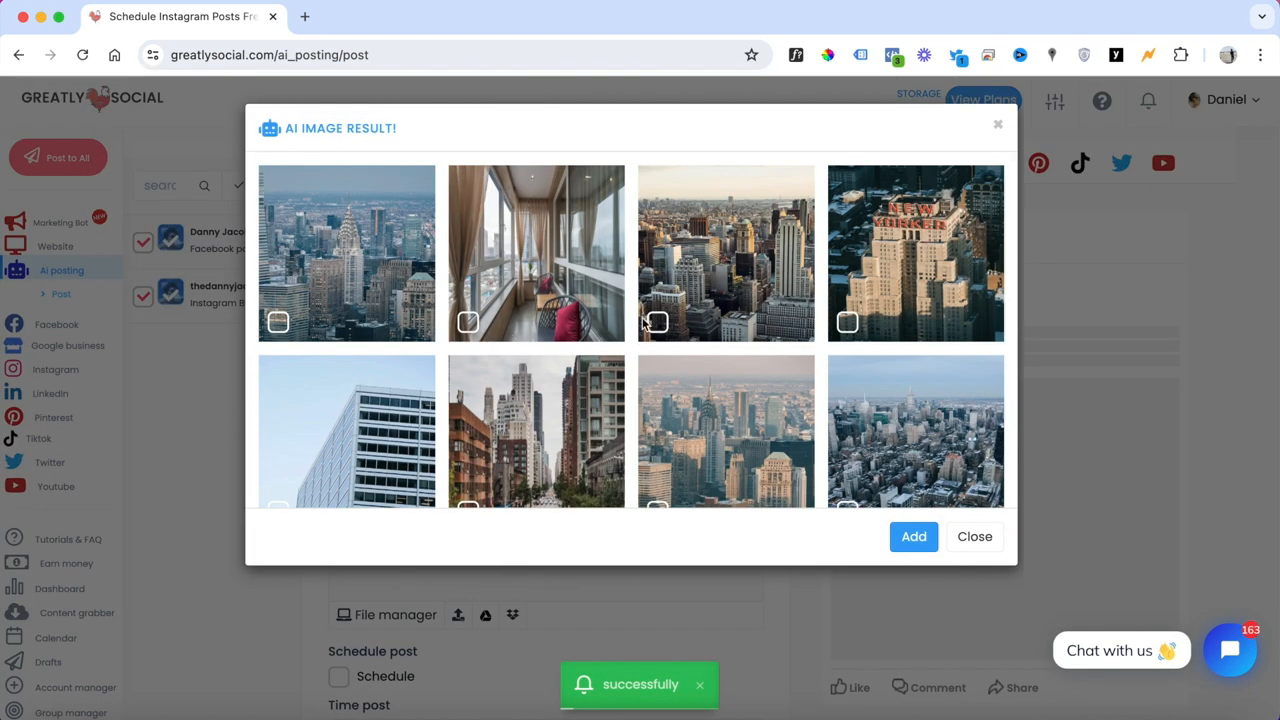
click(974, 536)
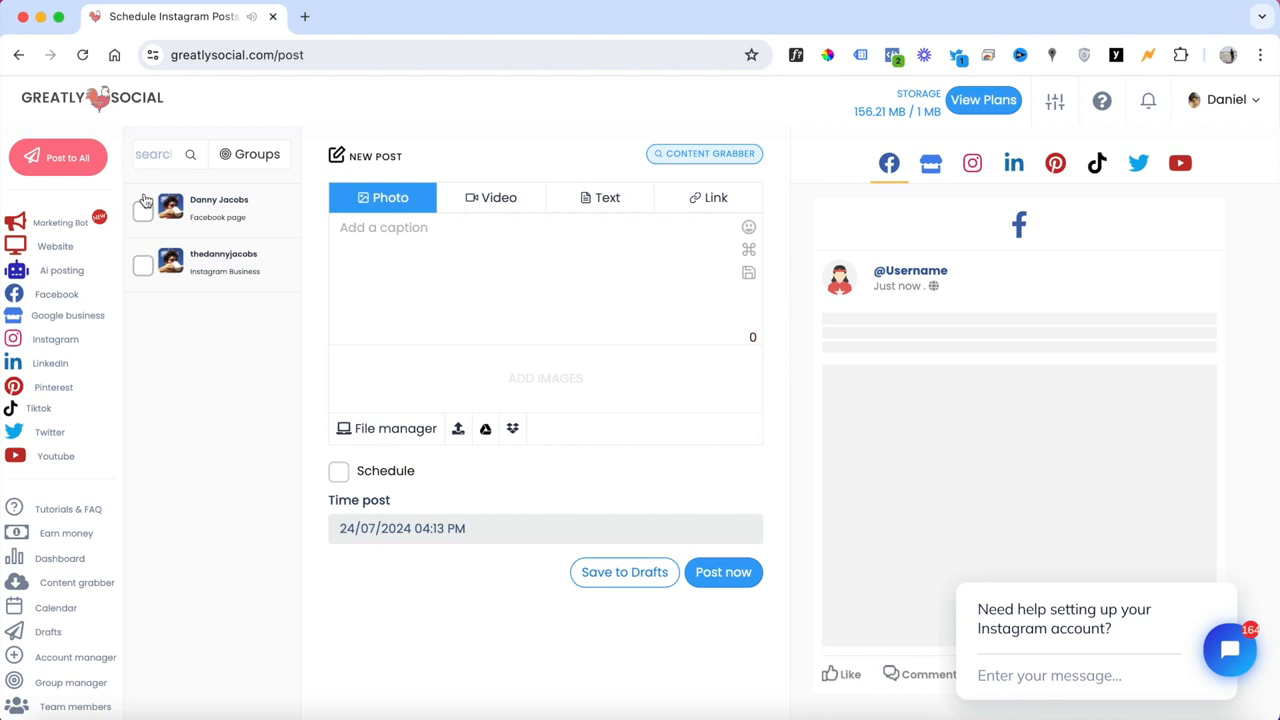
mouse_move(1222, 556)
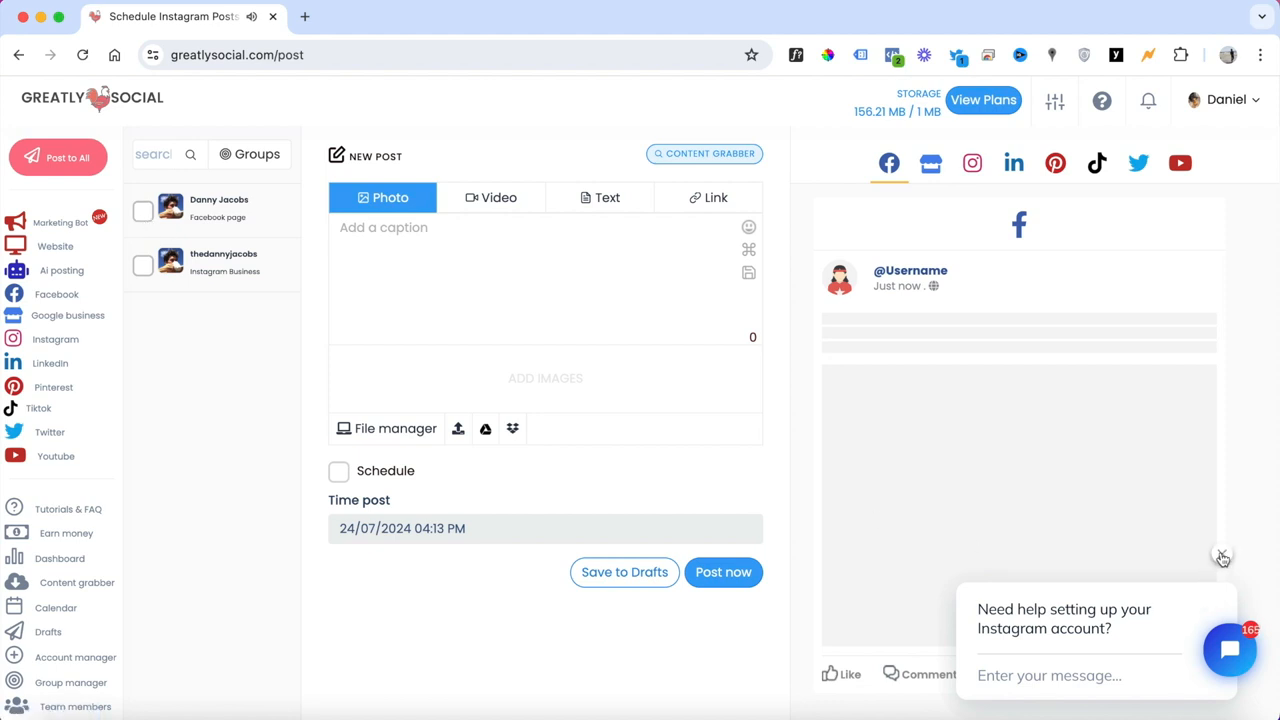
Step: Target both Facebook and Instagram accounts with the caption "real estate in new york"
click(144, 212)
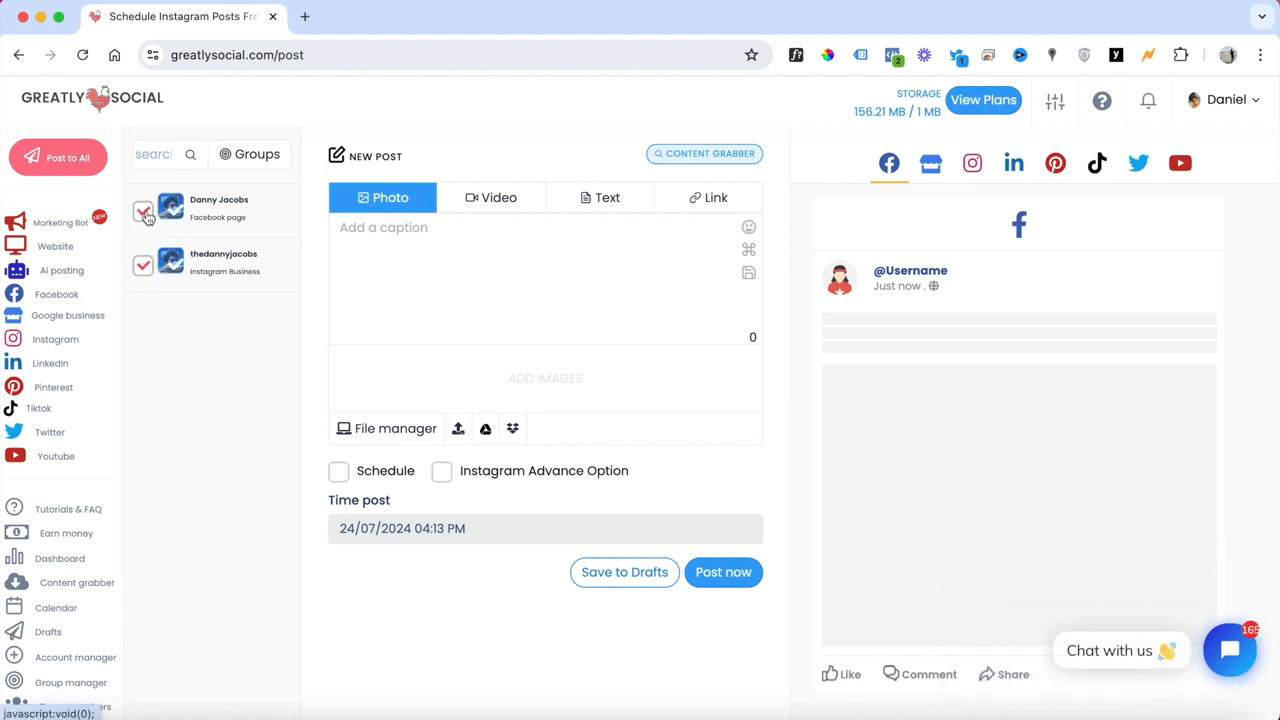
text(real estate)
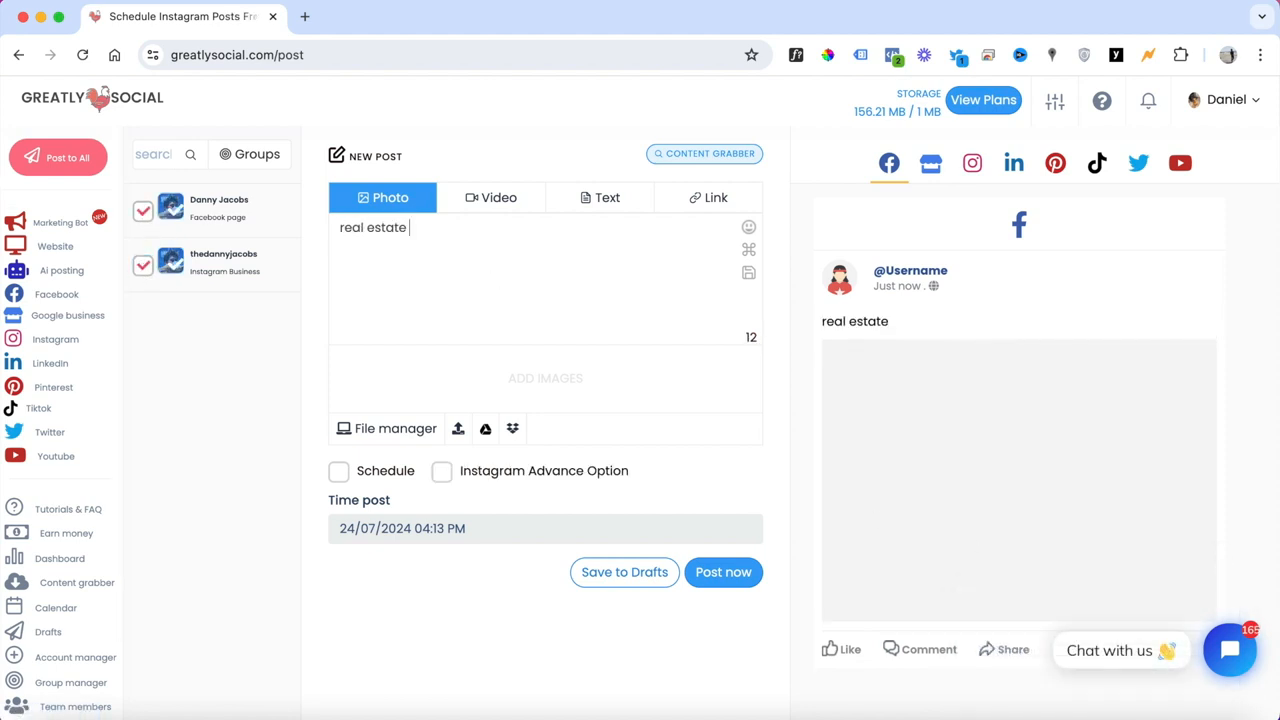
text(in new york)
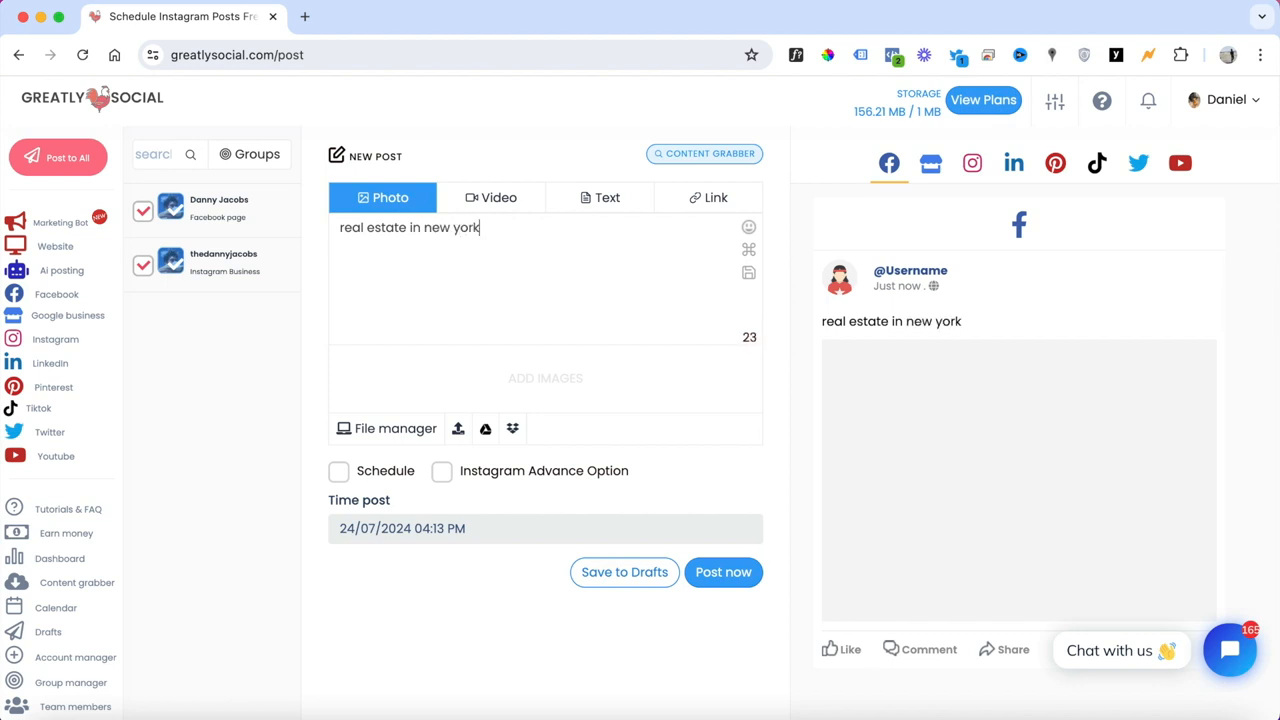
click(386, 428)
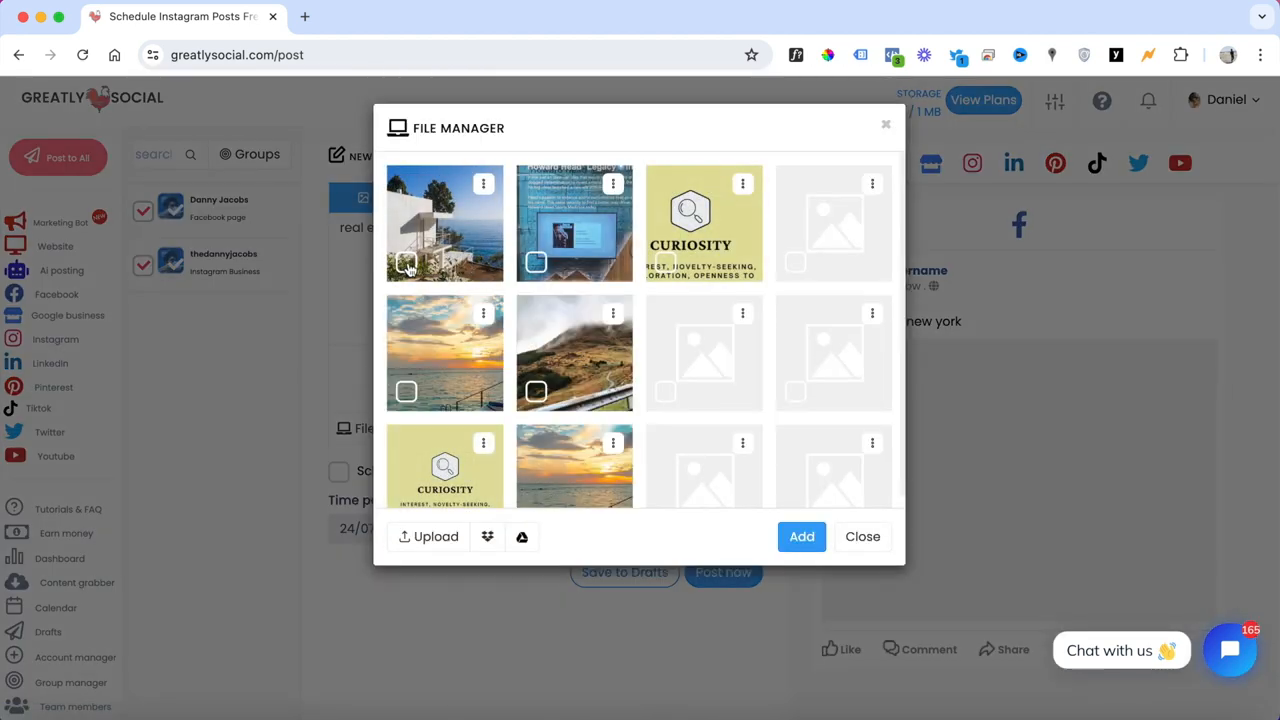
Step: Attach the seaside white-house photo from the File Manager
click(800, 536)
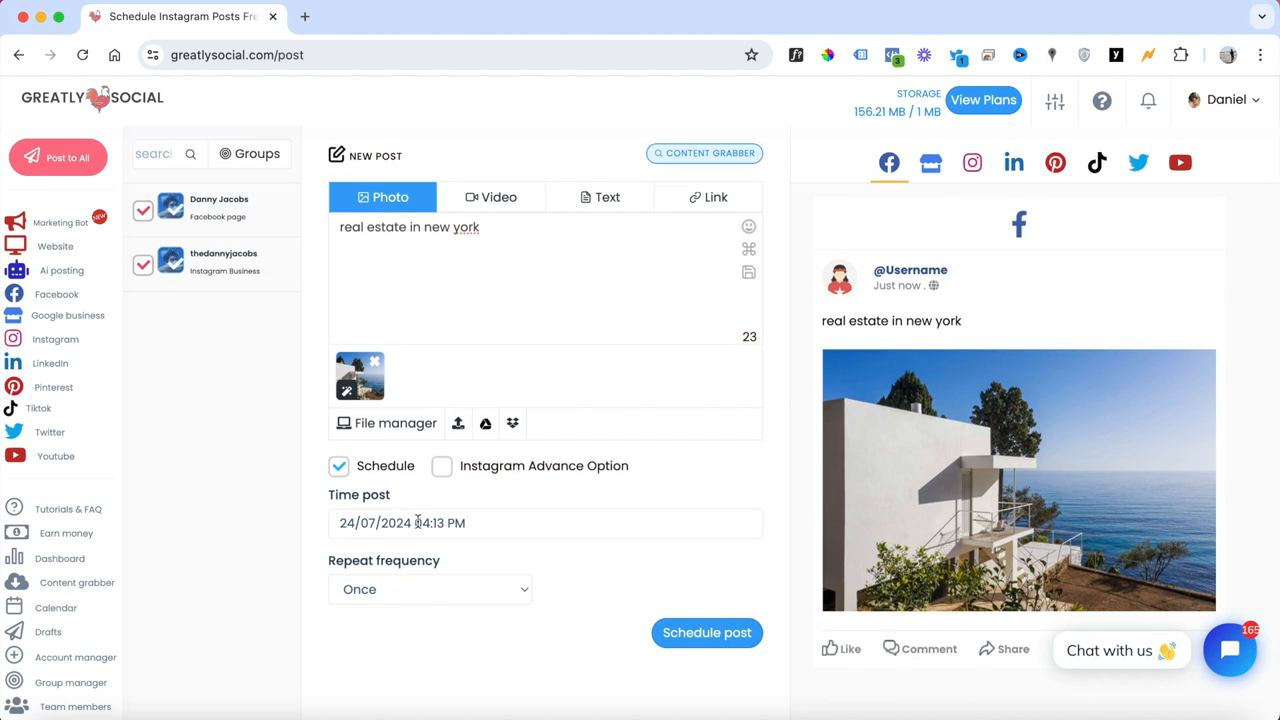
Step: Set the post time to July 31 at 06:00 PM with repeat frequency Once
click(402, 524)
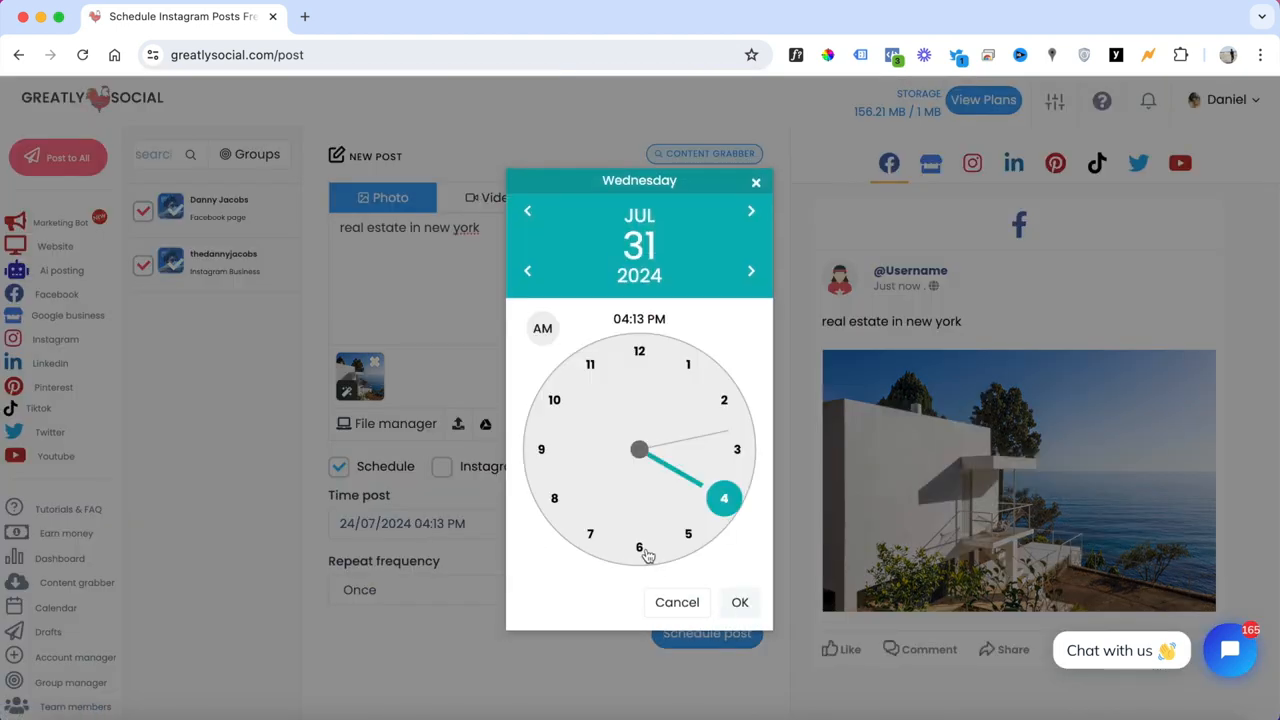
click(640, 548)
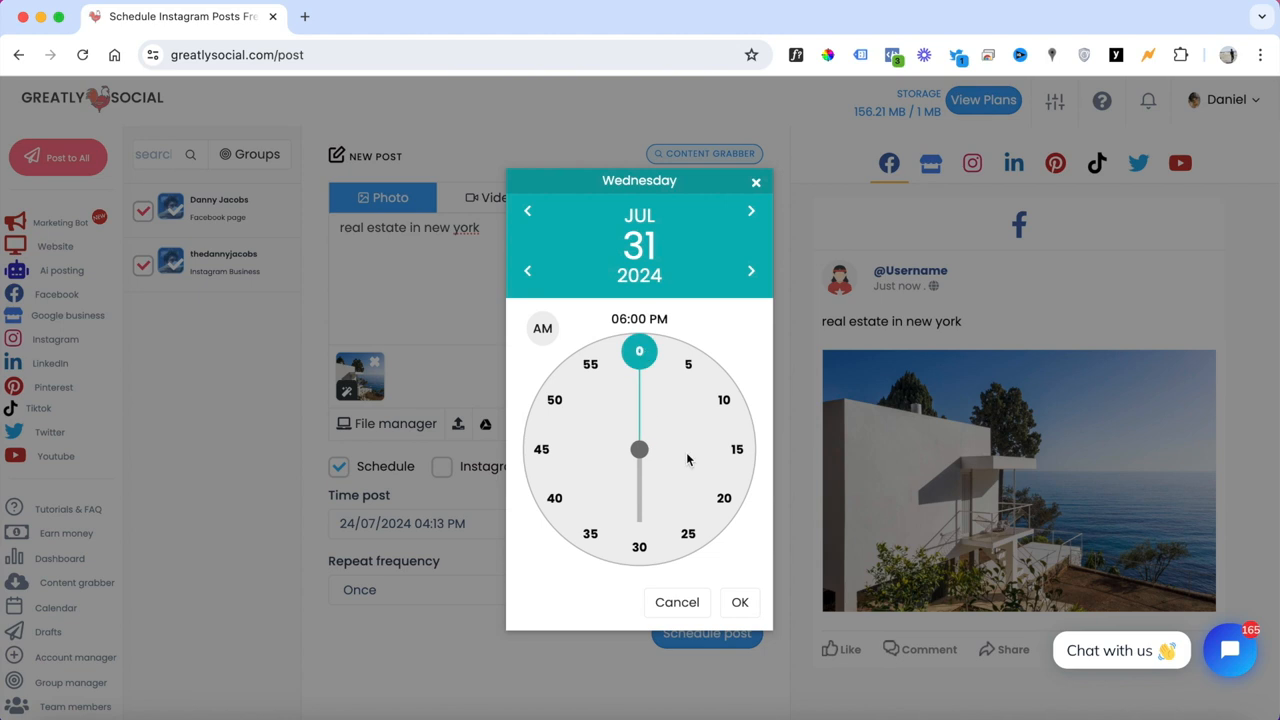
click(740, 602)
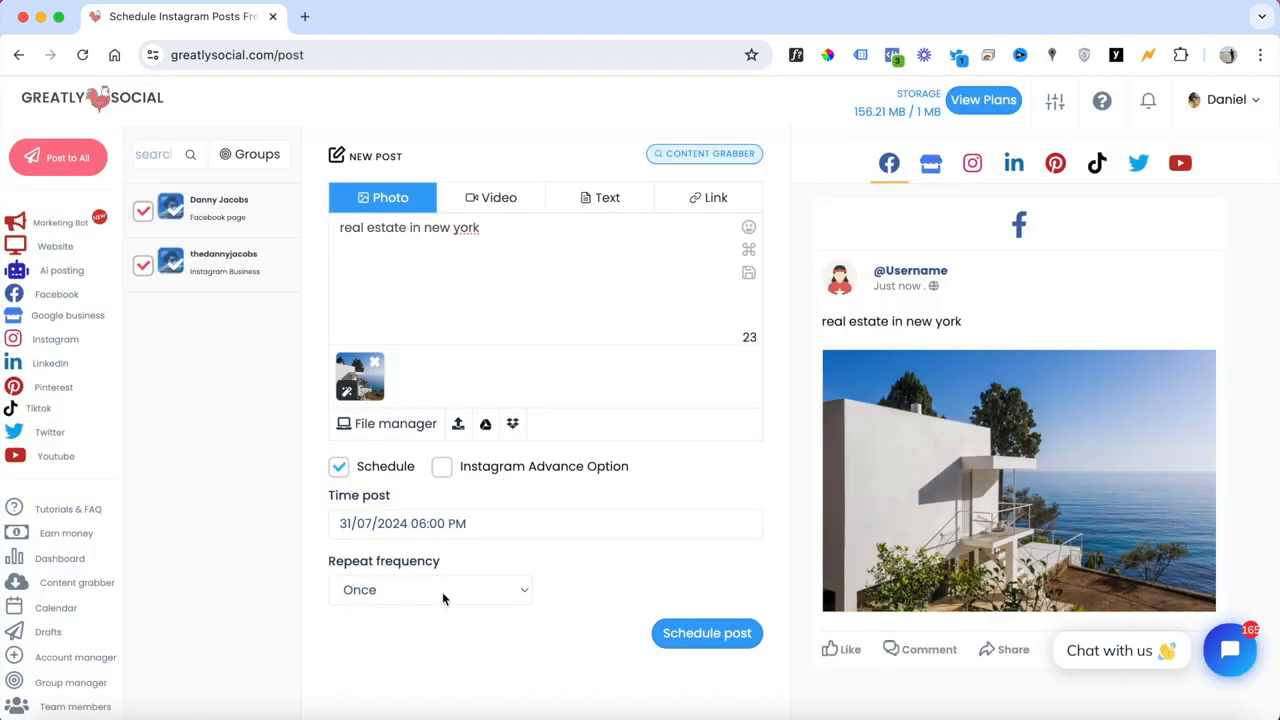
mouse_move(412, 592)
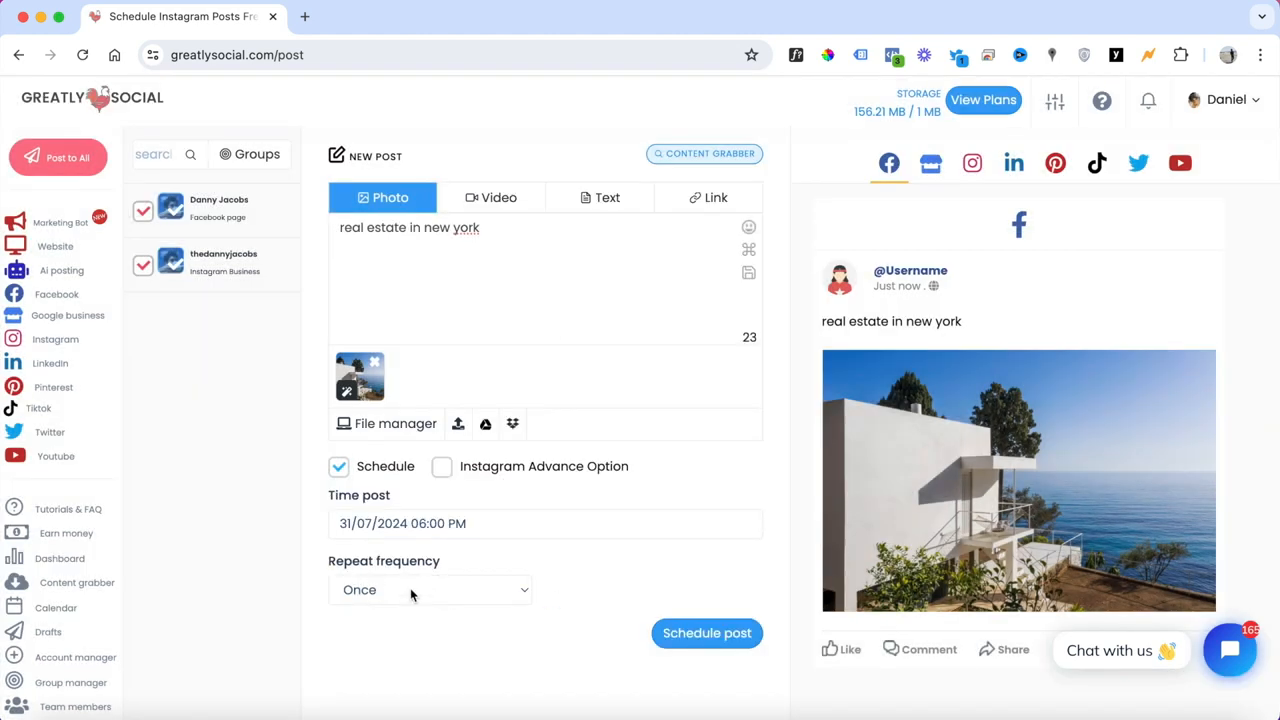
click(430, 588)
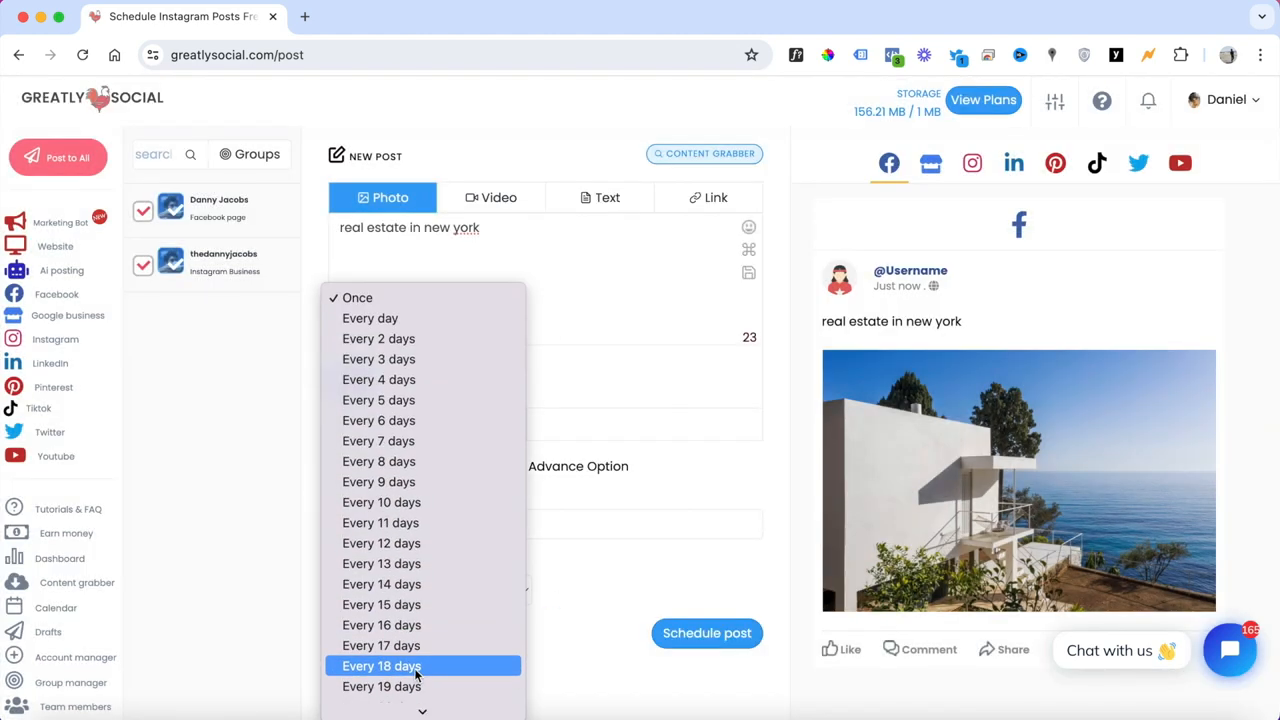
click(356, 296)
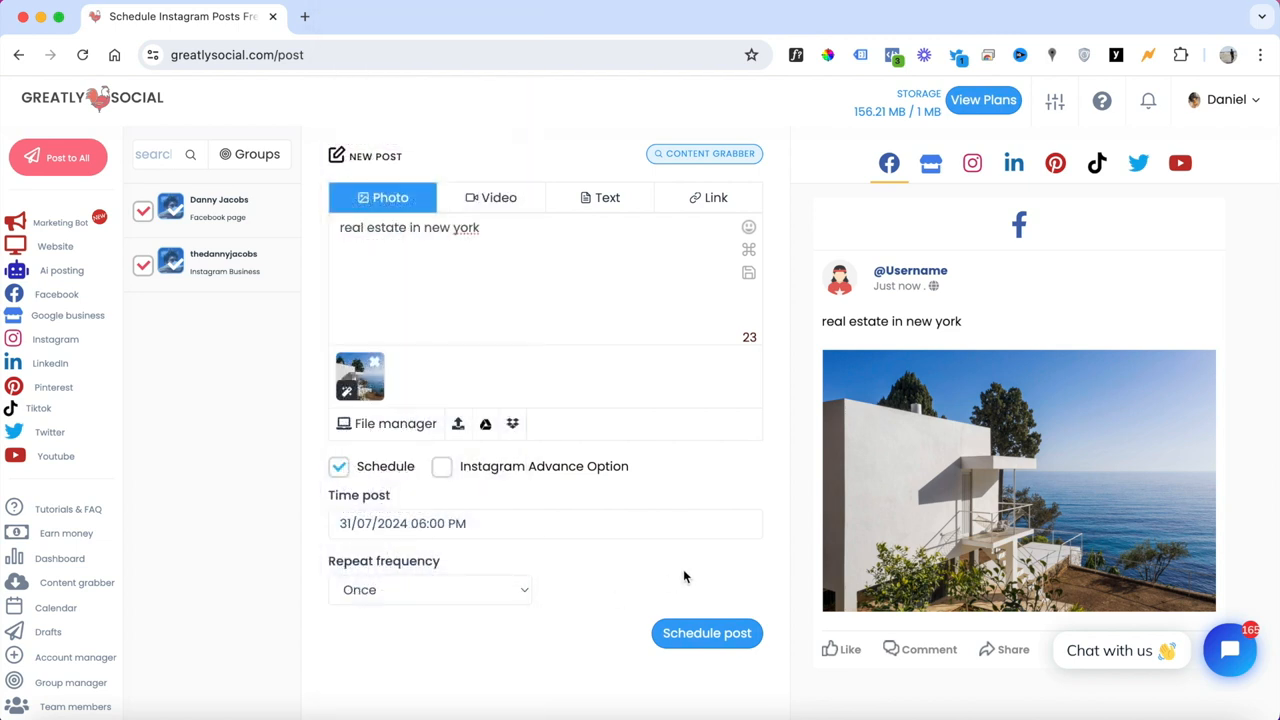
Step: Schedule the post and view it on the July 2024 calendar
click(706, 632)
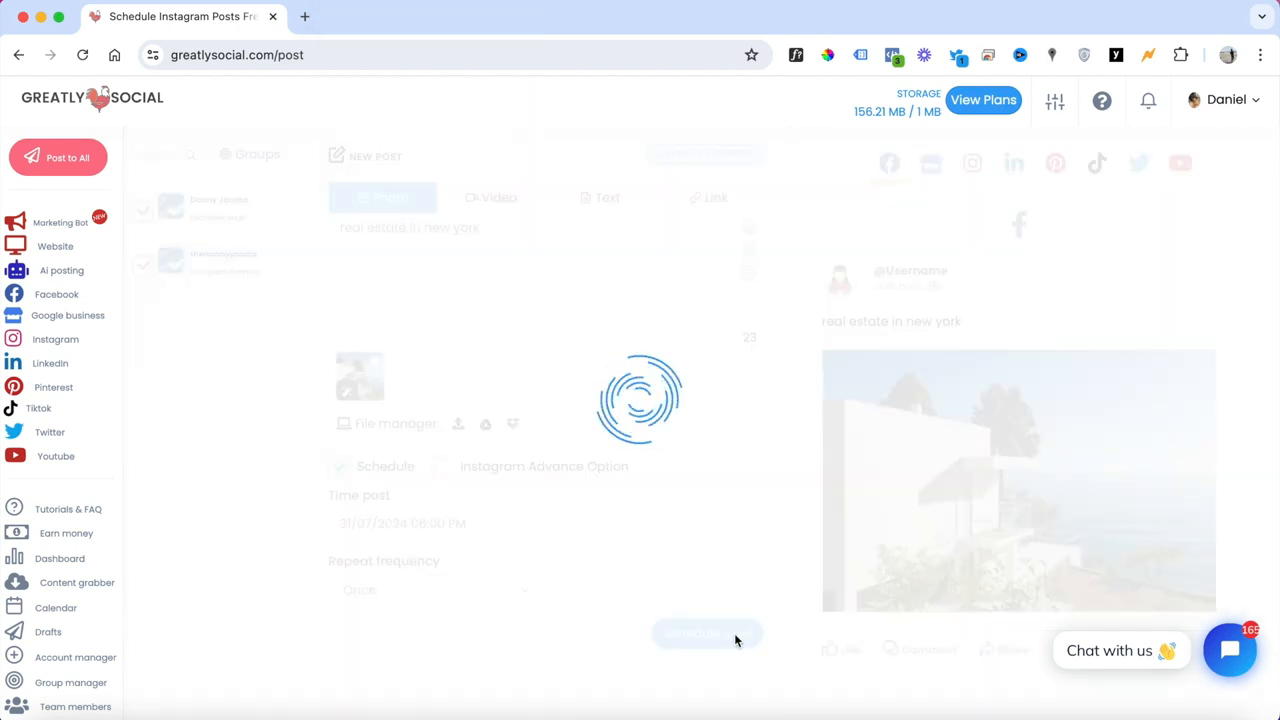
click(708, 632)
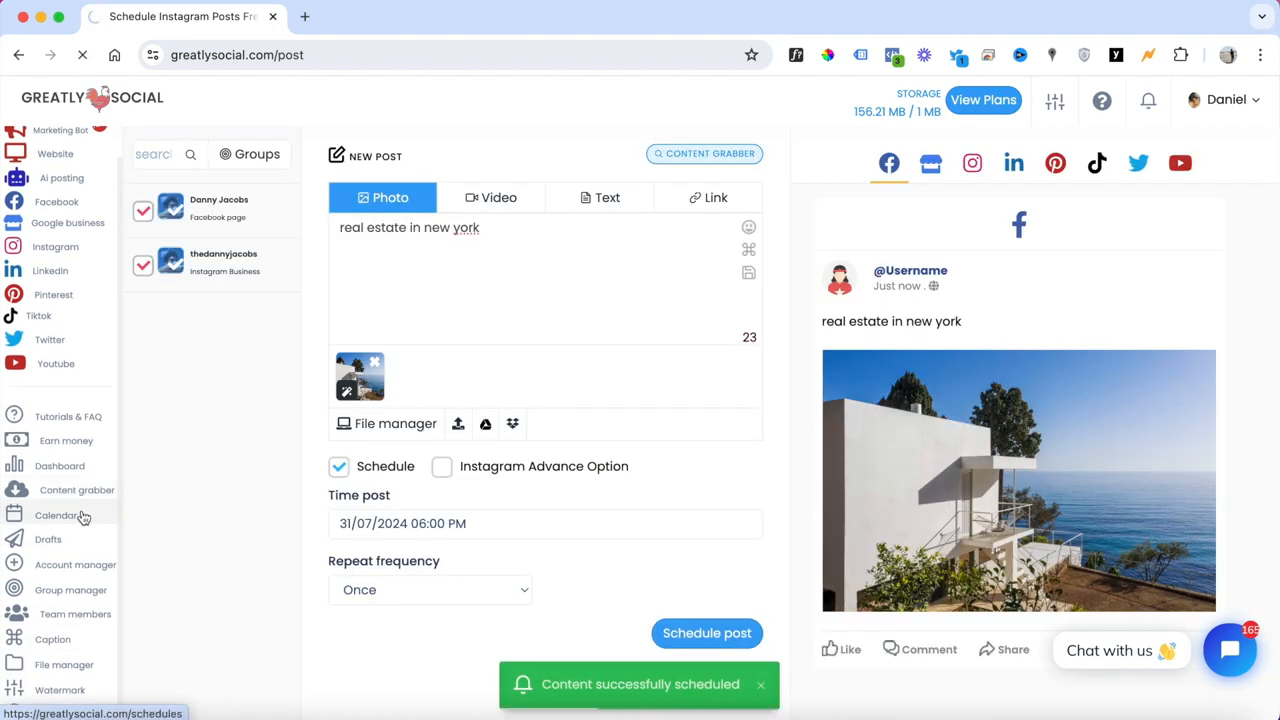
click(56, 516)
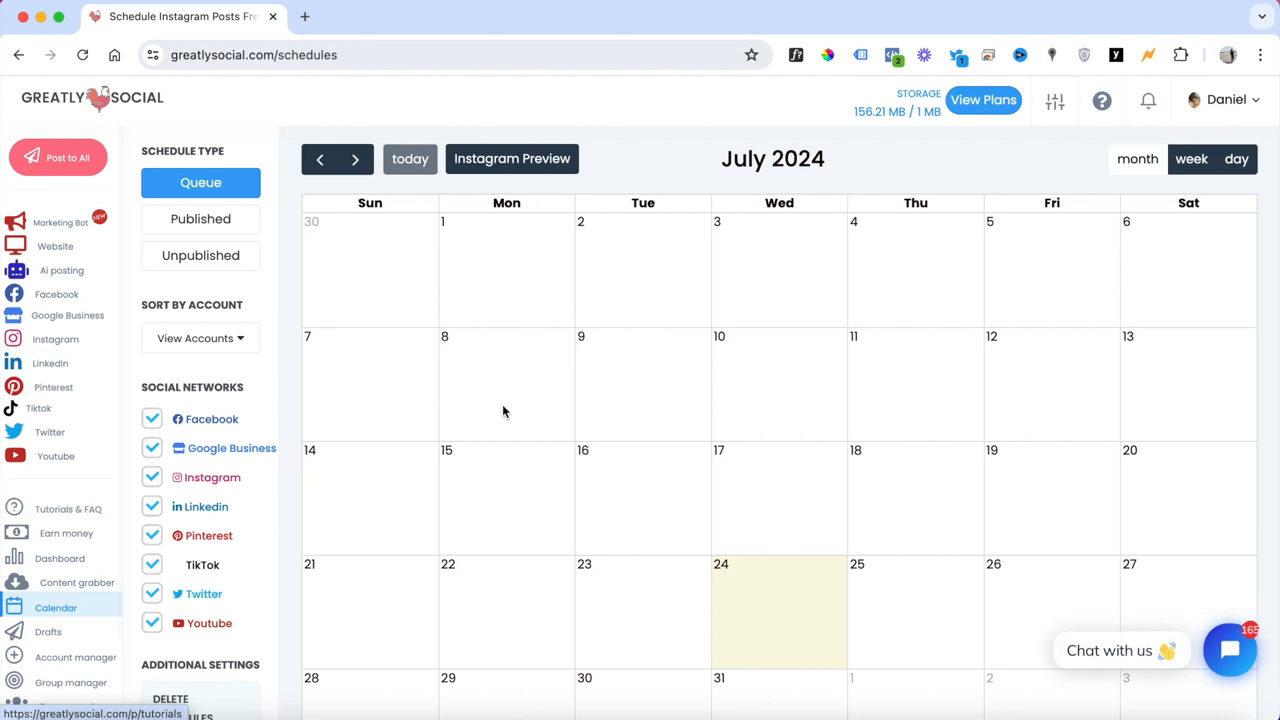
scroll(down, 3)
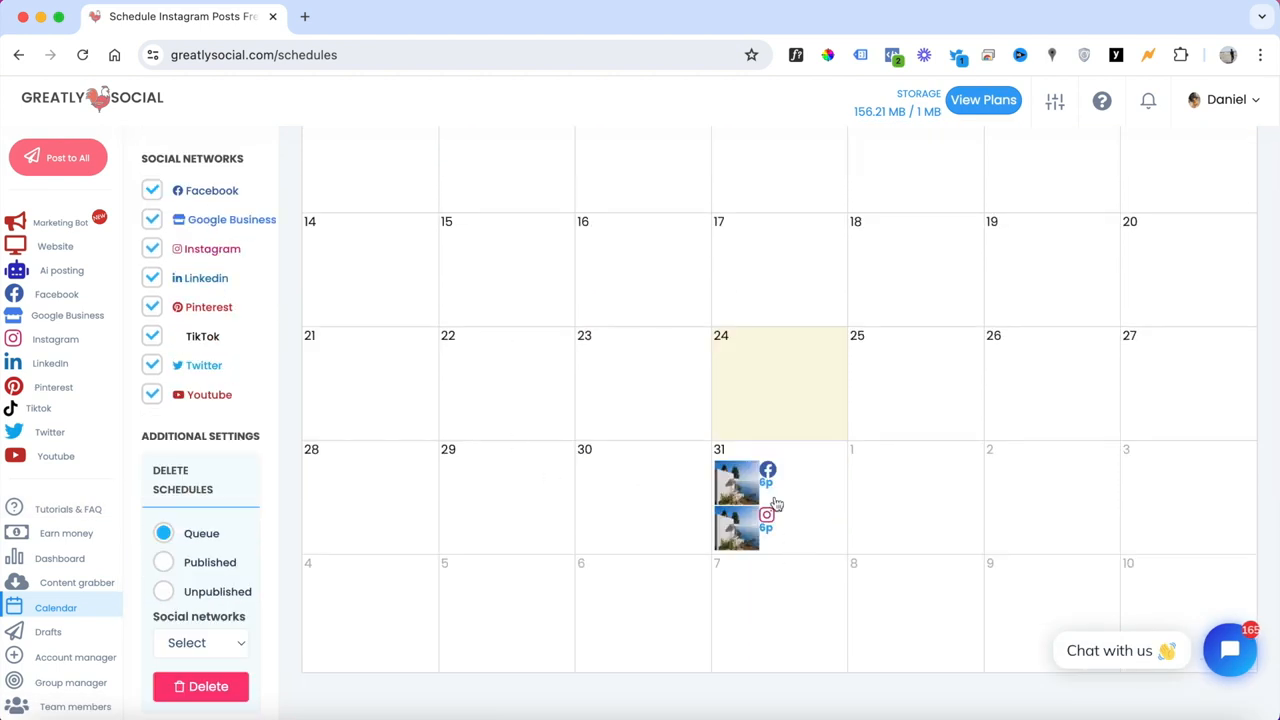
scroll(down, 3)
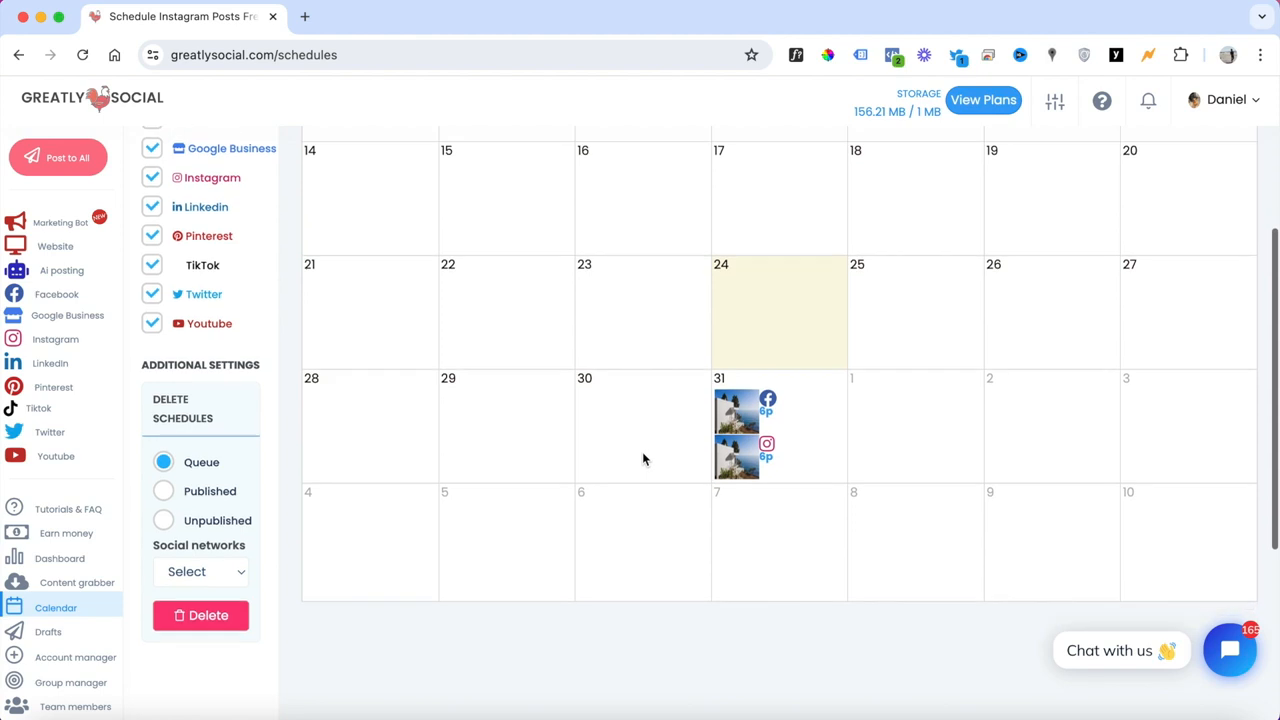
click(736, 408)
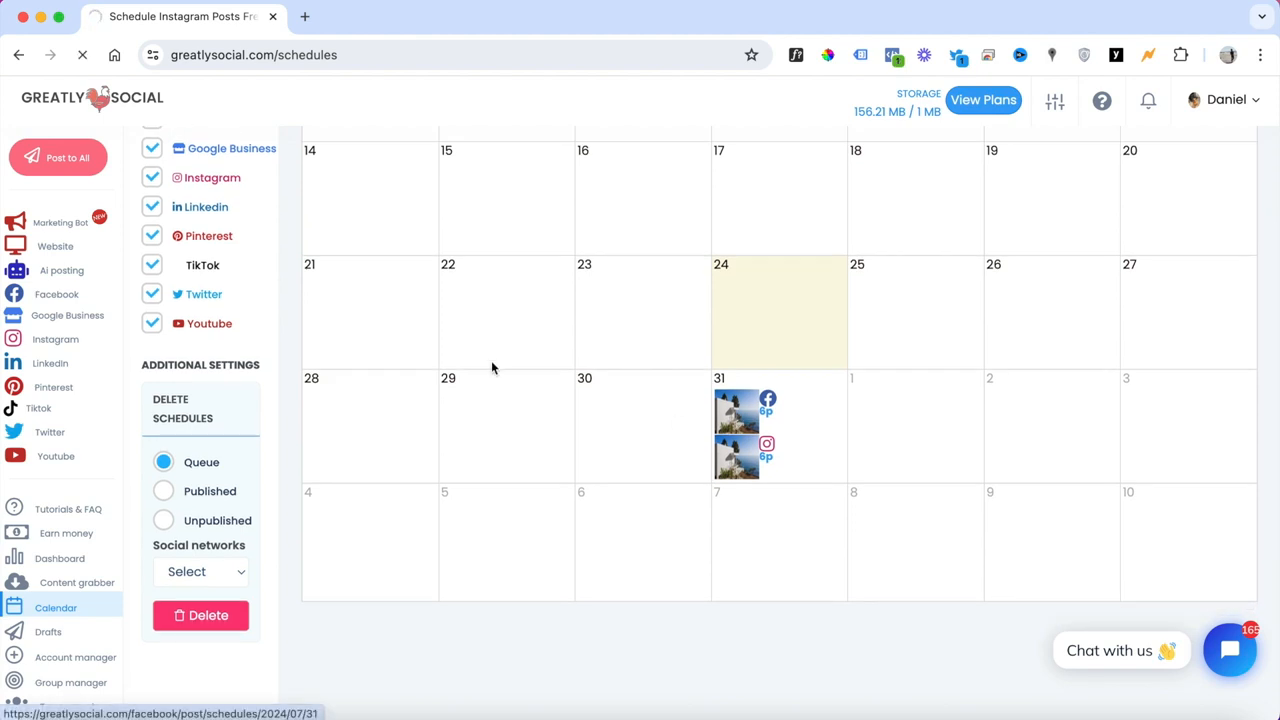
click(736, 410)
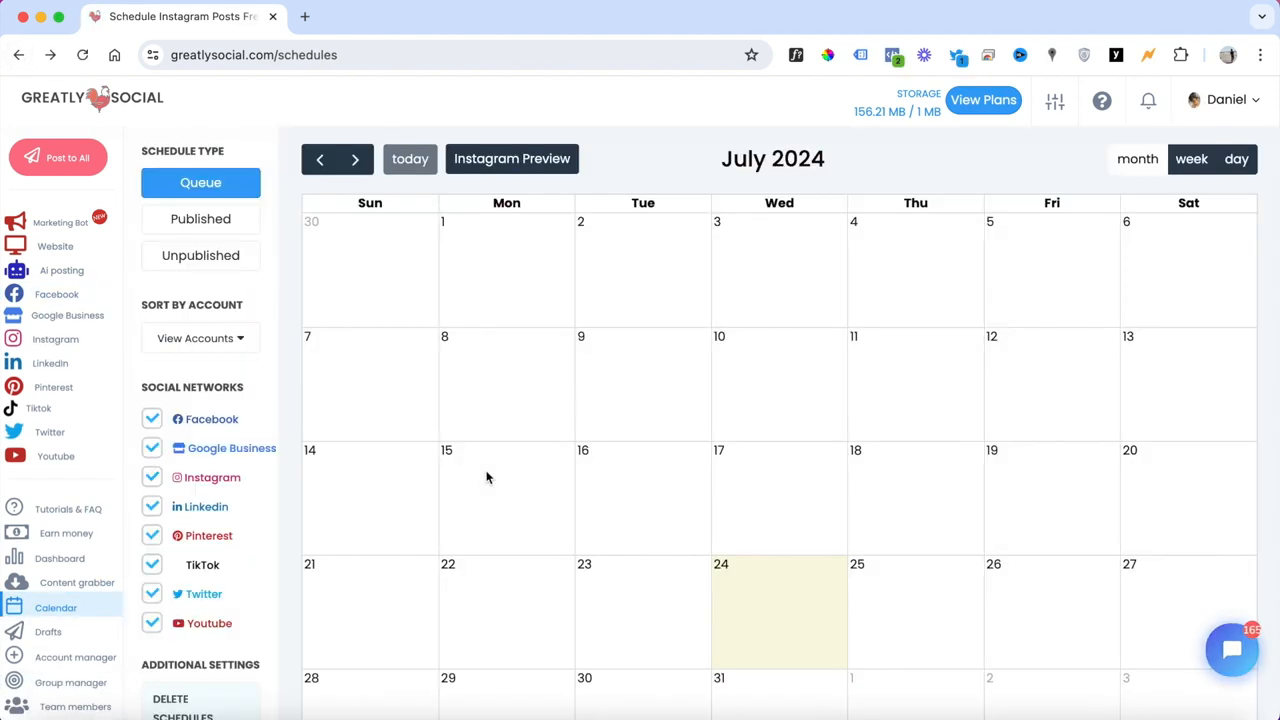
scroll(down, 3)
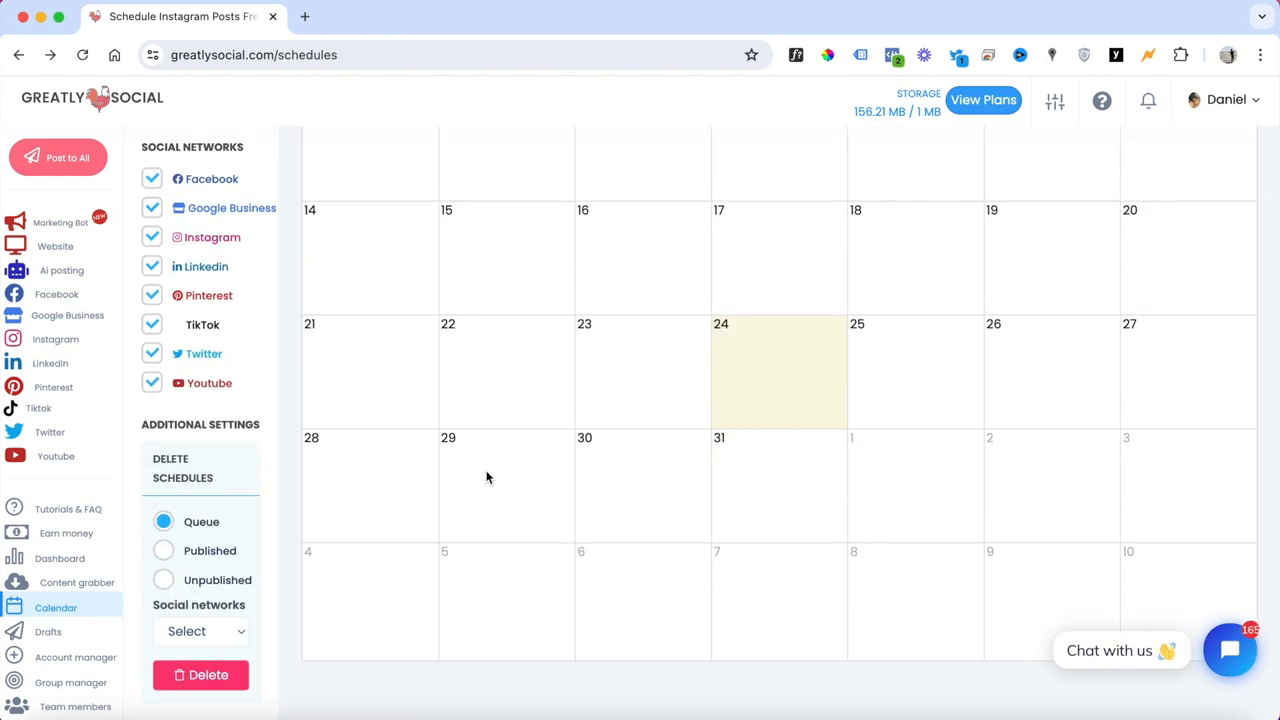
scroll(up, 3)
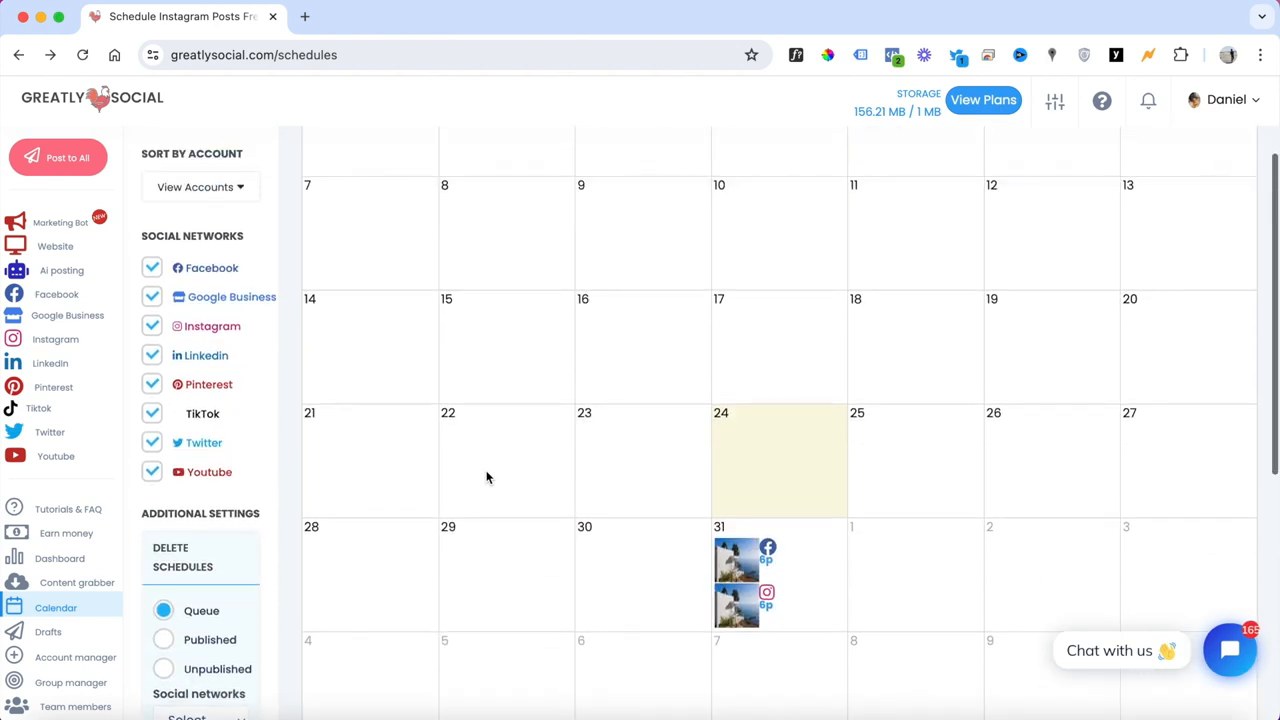
scroll(down, 3)
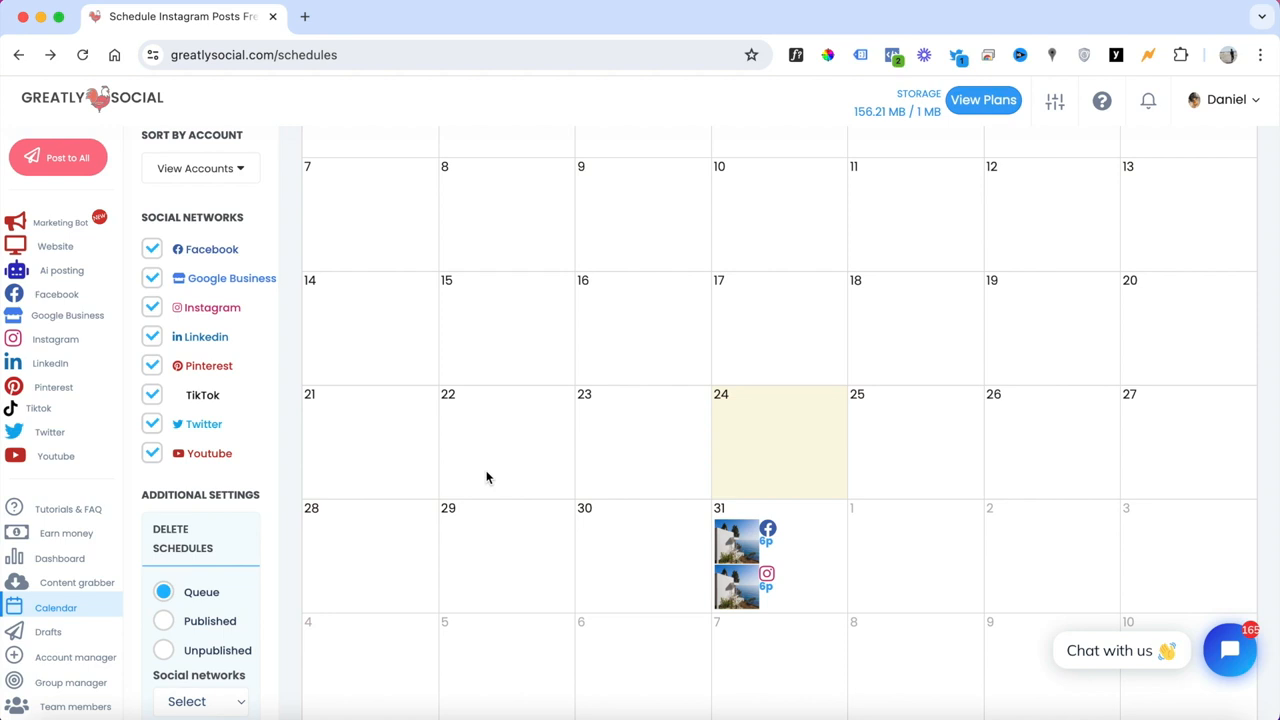
scroll(up, 3)
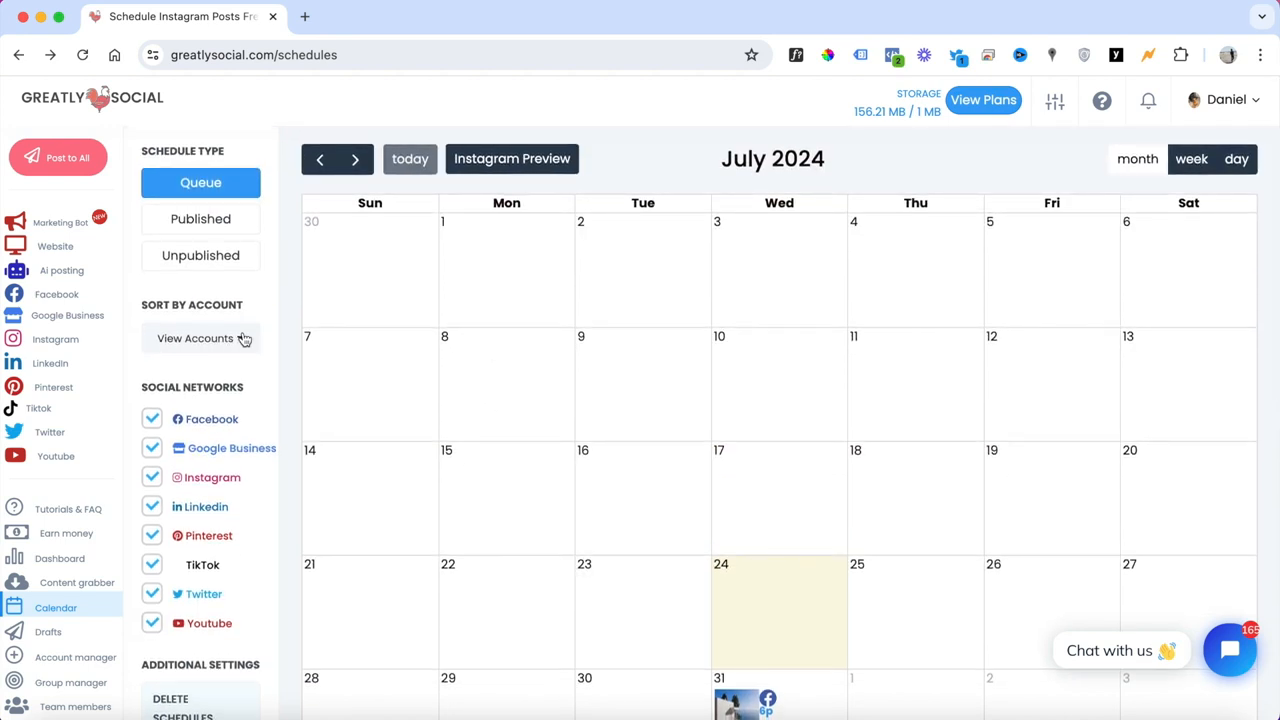